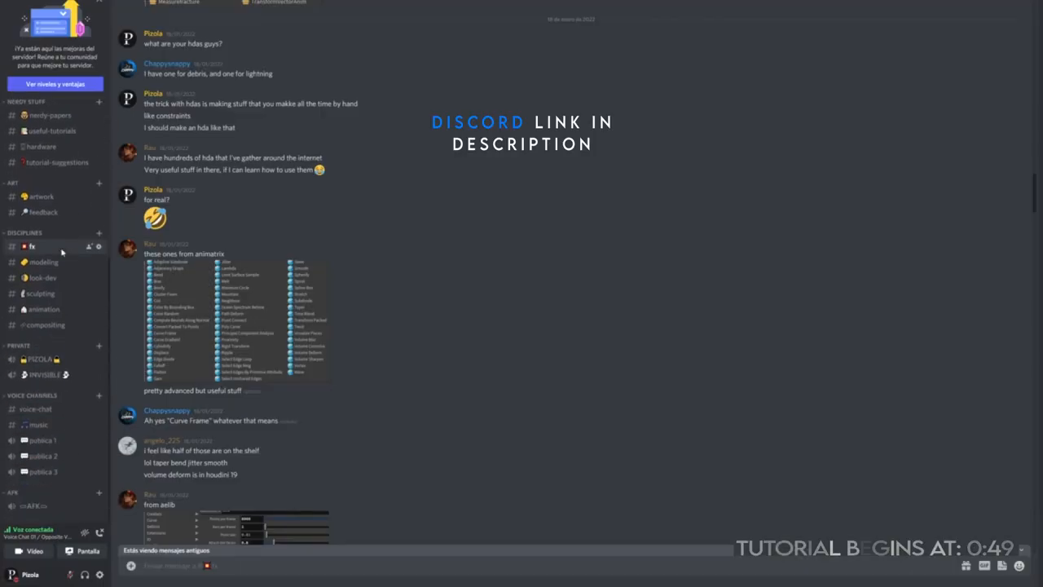
# Scroll down through the channel's shared Houdini tutorial video posts
pyautogui.scroll(-3)
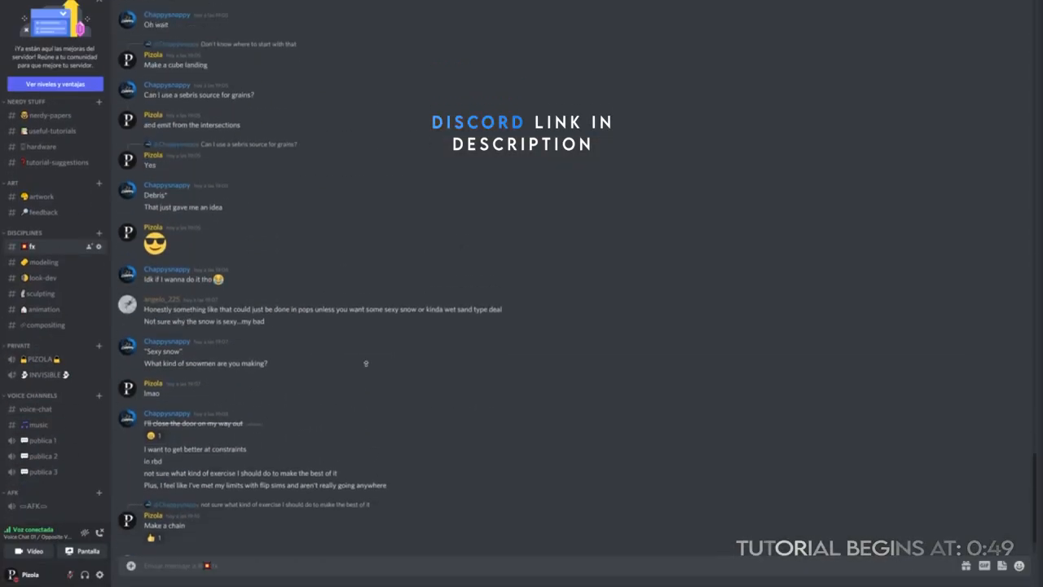
pyautogui.scroll(-3)
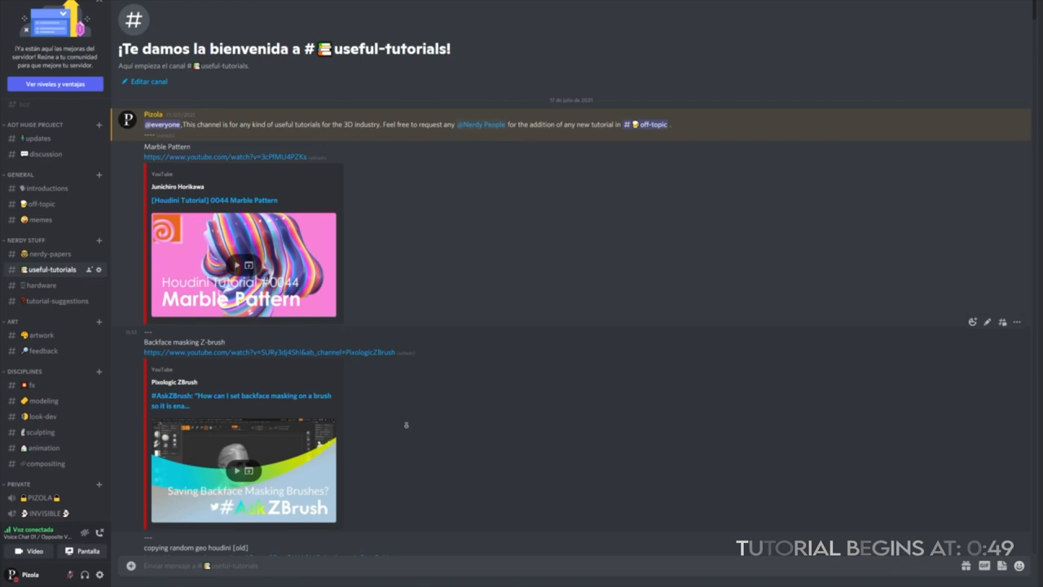
pyautogui.scroll(-3)
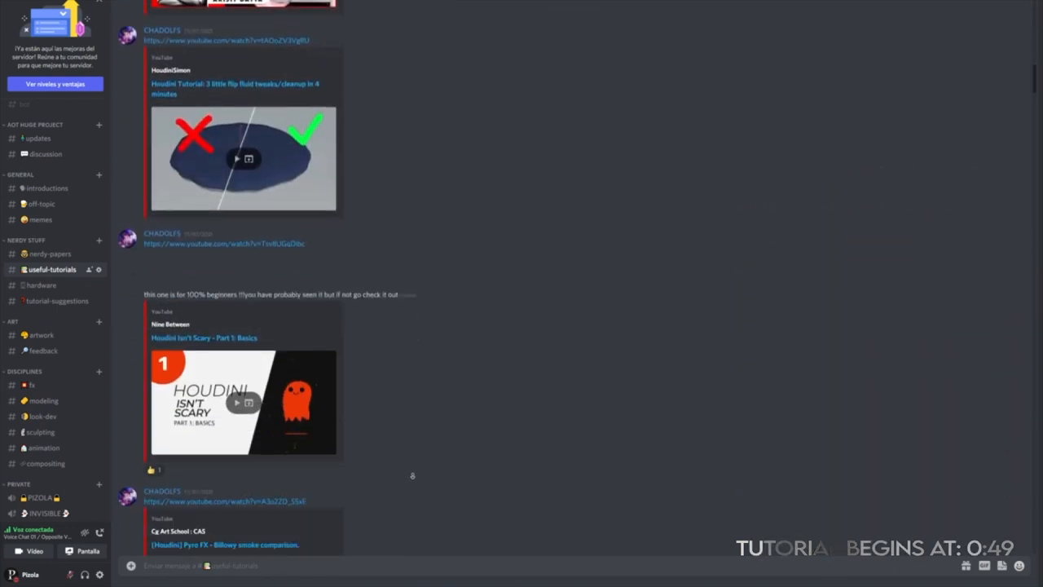
pyautogui.scroll(-3)
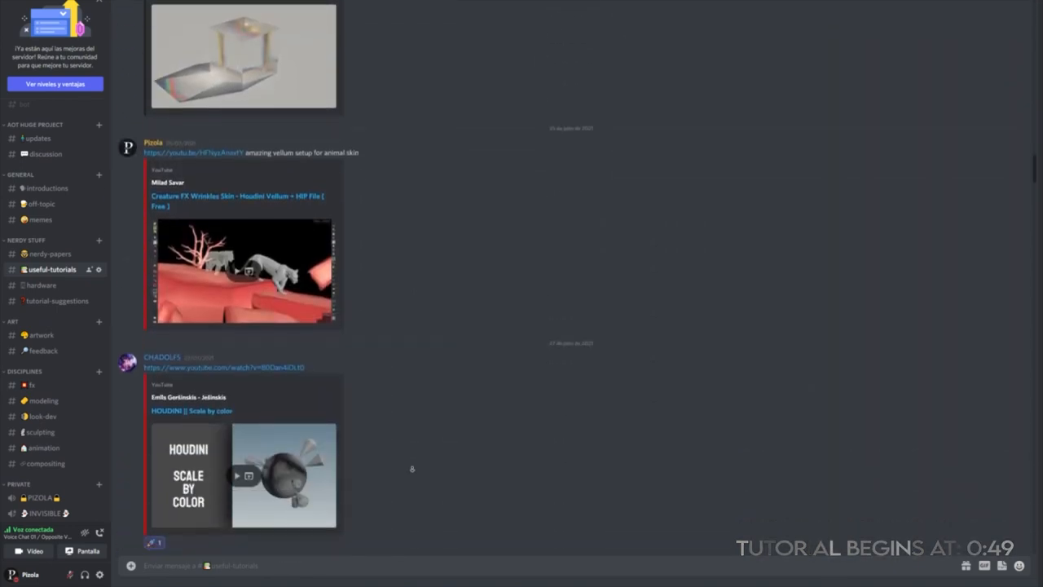
pyautogui.scroll(-3)
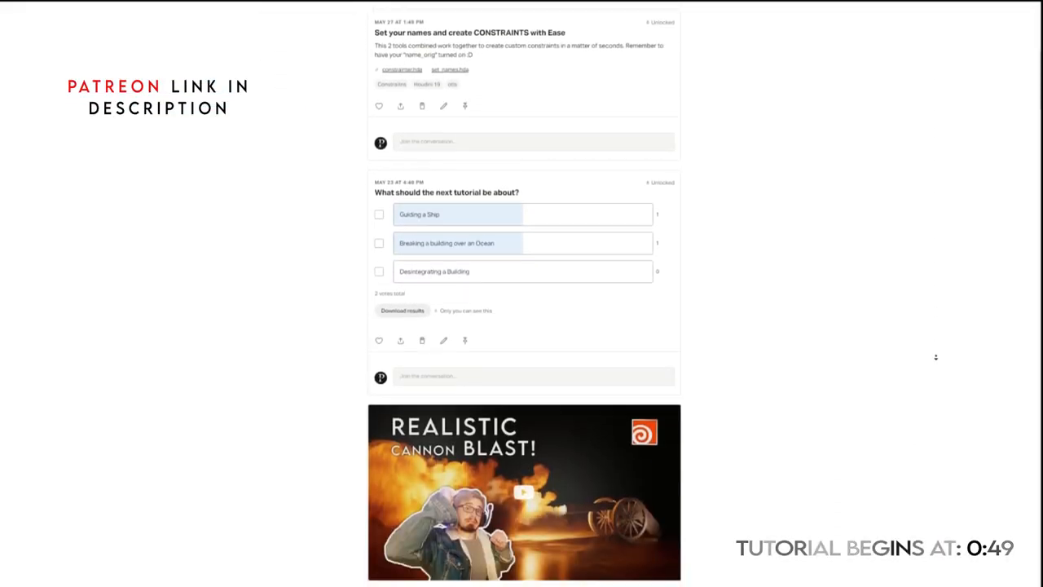
pyautogui.scroll(-3)
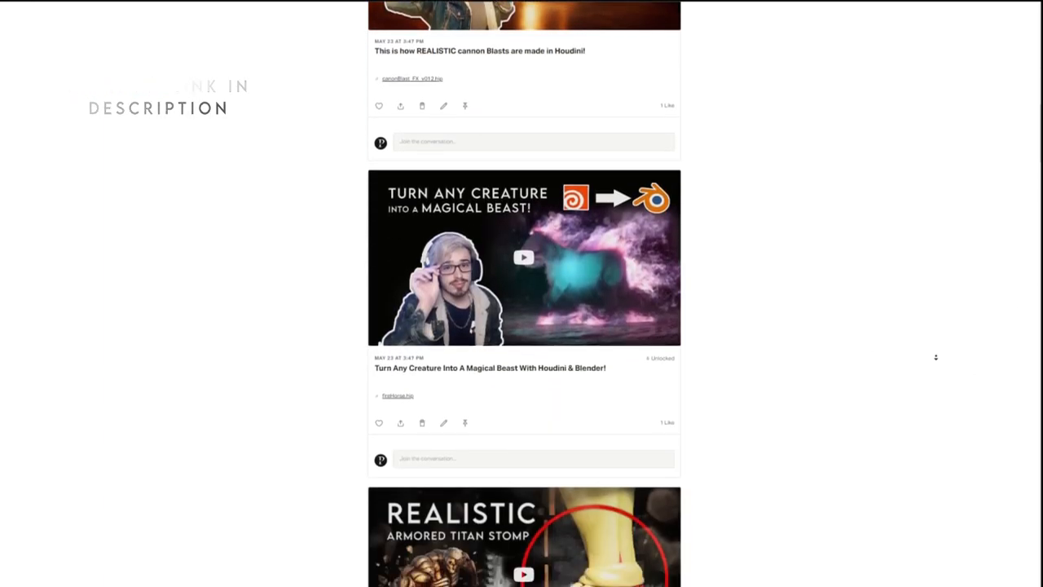
pyautogui.scroll(-3)
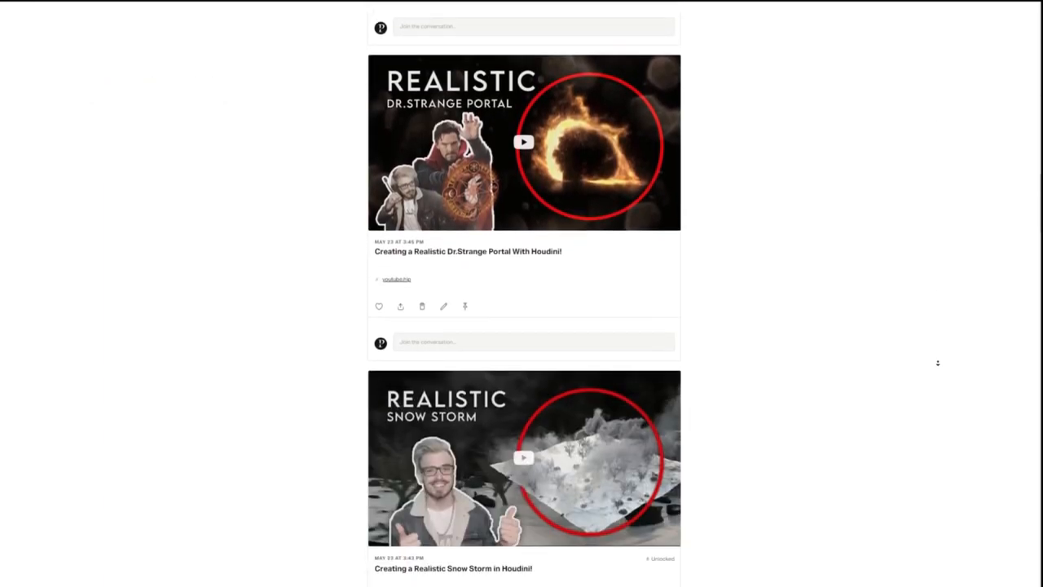
pyautogui.scroll(-3)
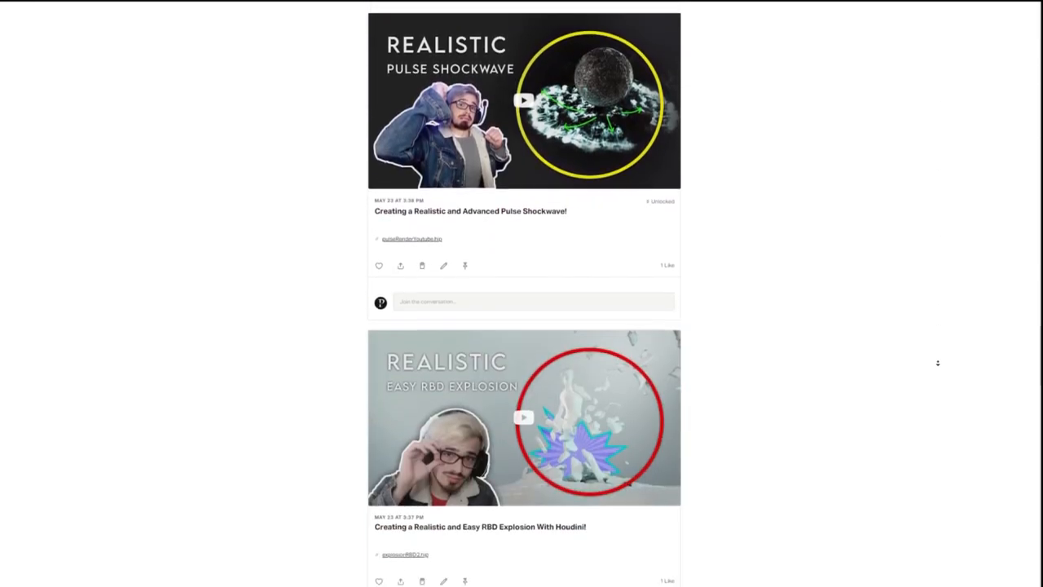
pyautogui.scroll(-3)
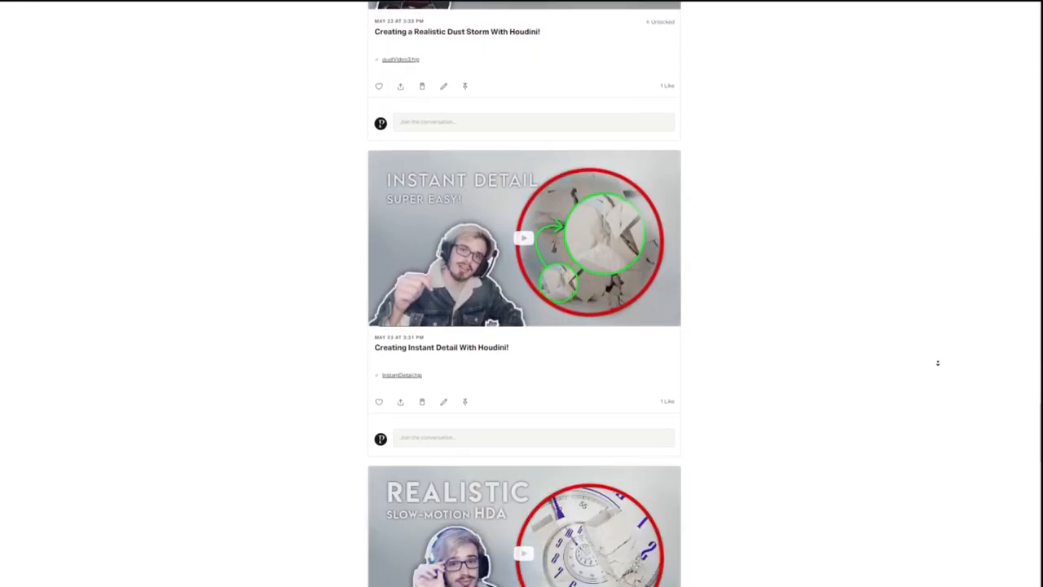
pyautogui.scroll(-3)
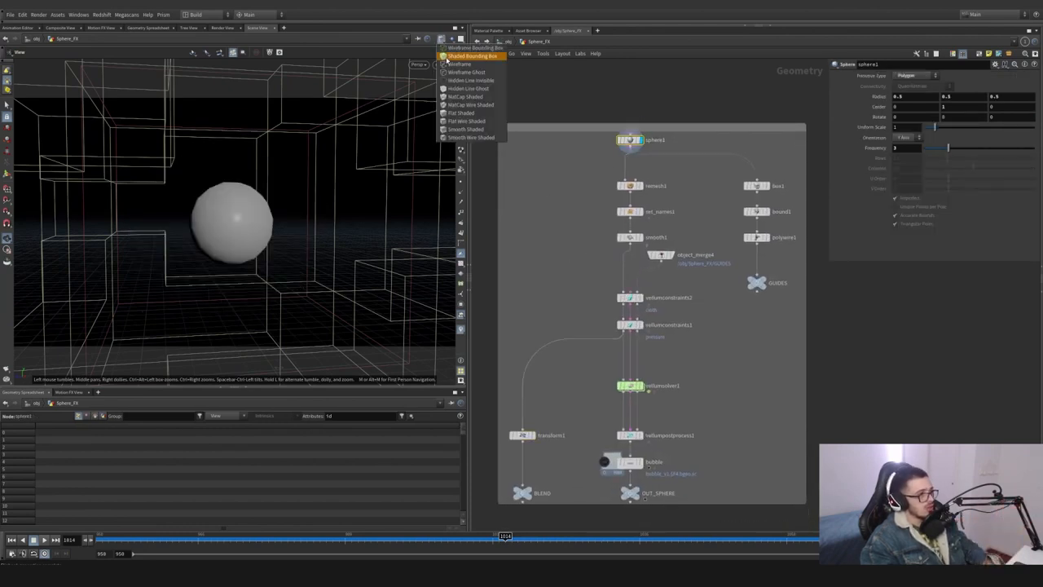
# Change the viewport shading and display the plain box, hollowed cage and PolyExtrude result in turn
pyautogui.click(460, 63)
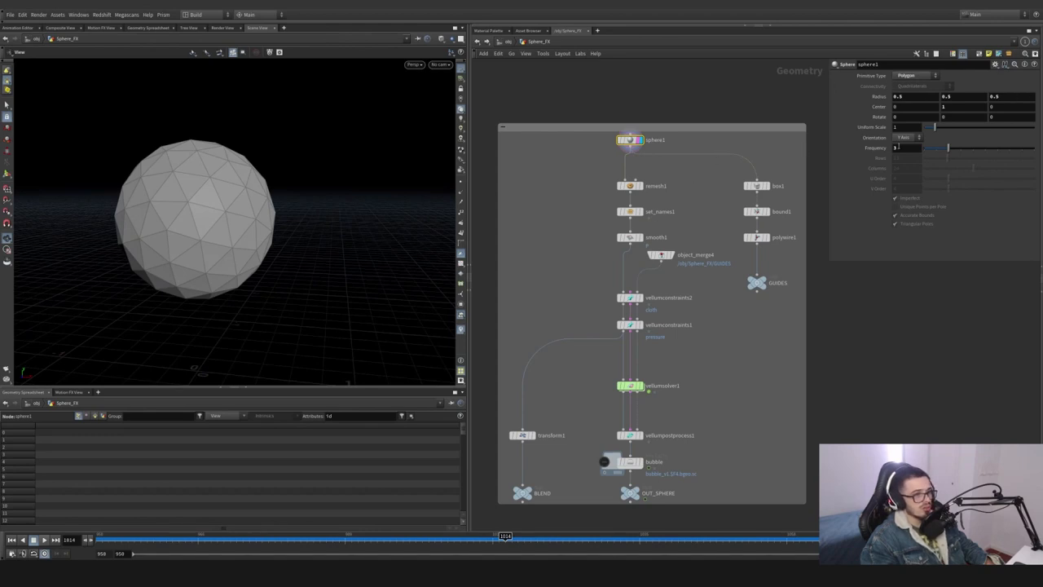
pyautogui.moveTo(518, 156)
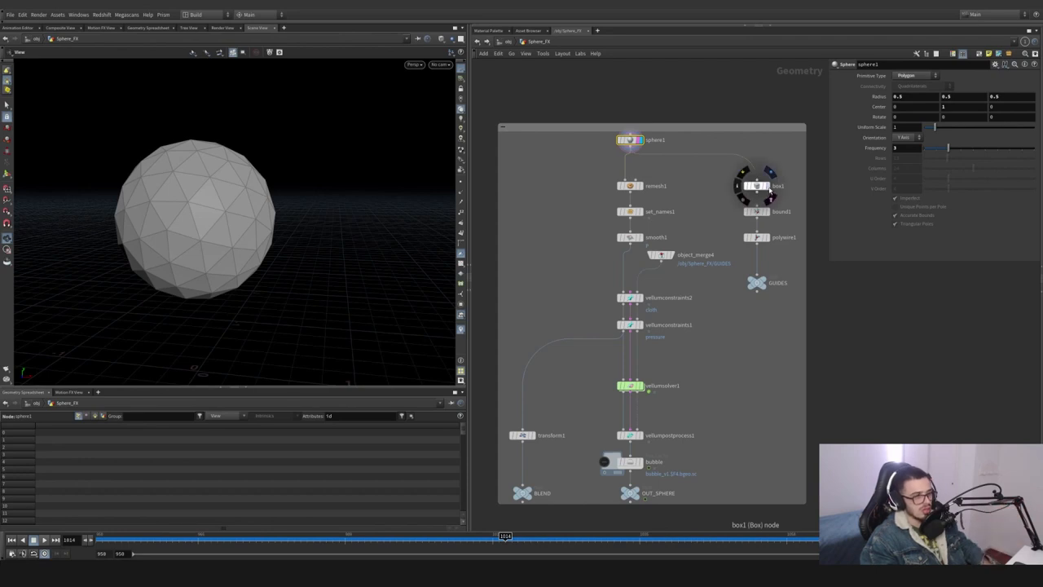
pyautogui.click(756, 186)
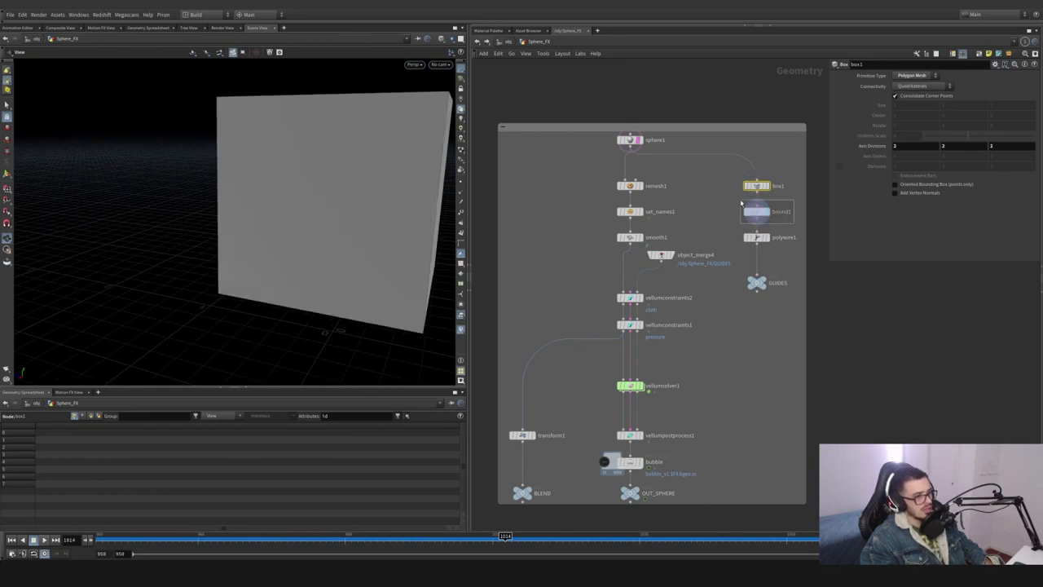
pyautogui.click(756, 212)
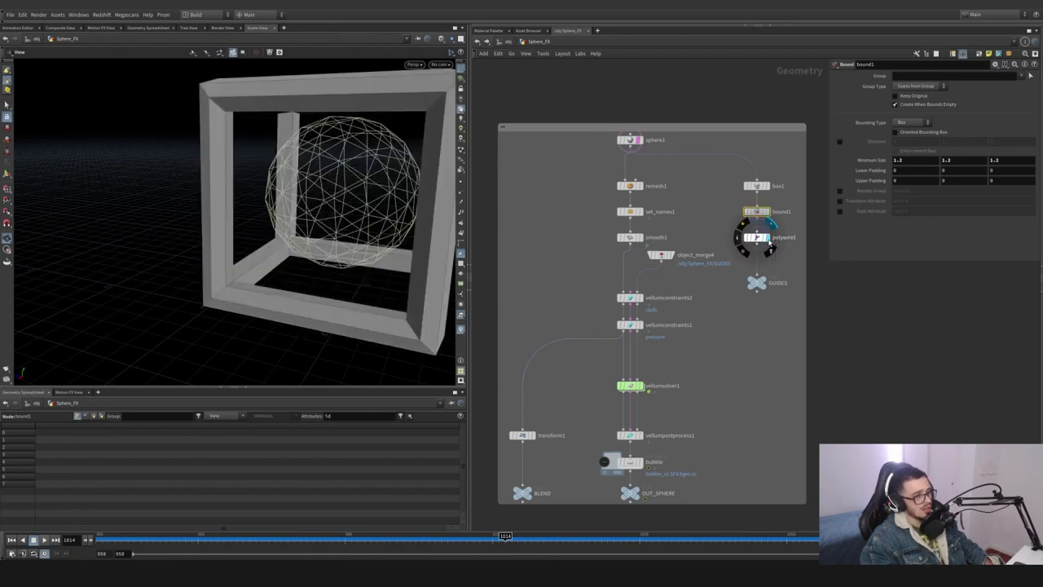
pyautogui.click(757, 238)
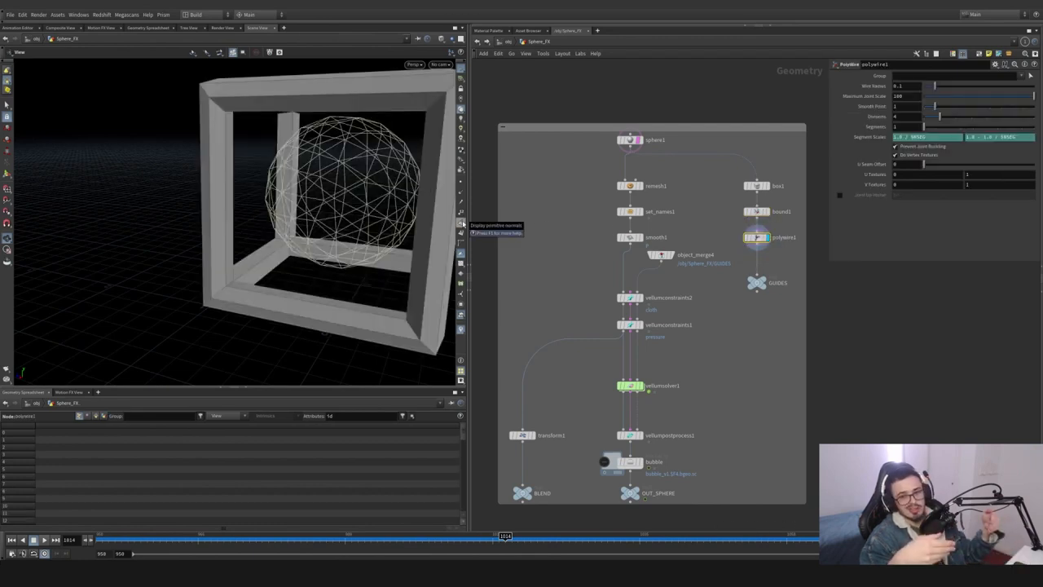
pyautogui.moveTo(127, 133)
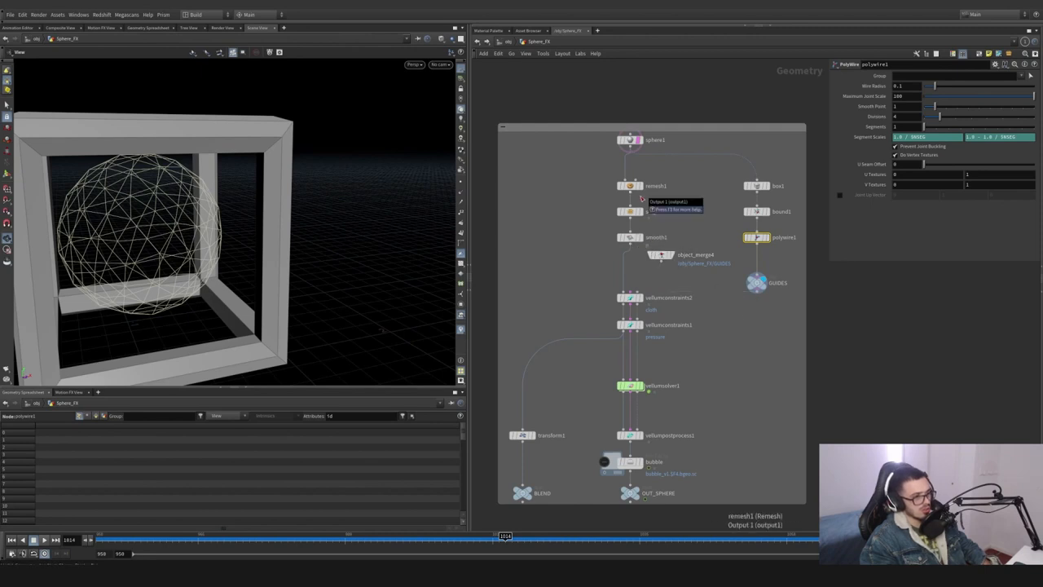
# Display the remeshed sphere, add a connectivity node with its class target, and edit the wrangle expression
pyautogui.click(629, 186)
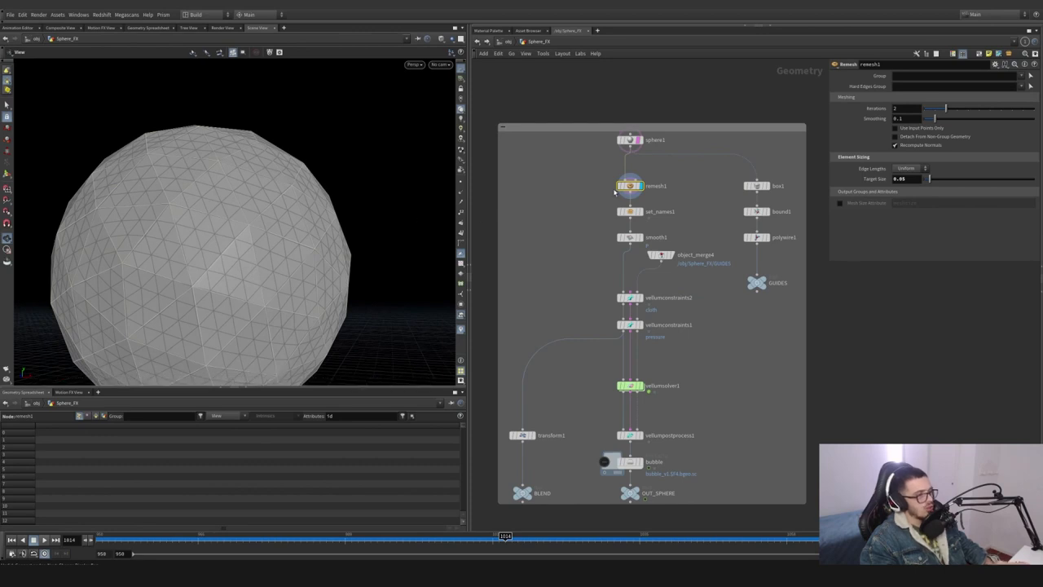
pyautogui.moveTo(628, 210)
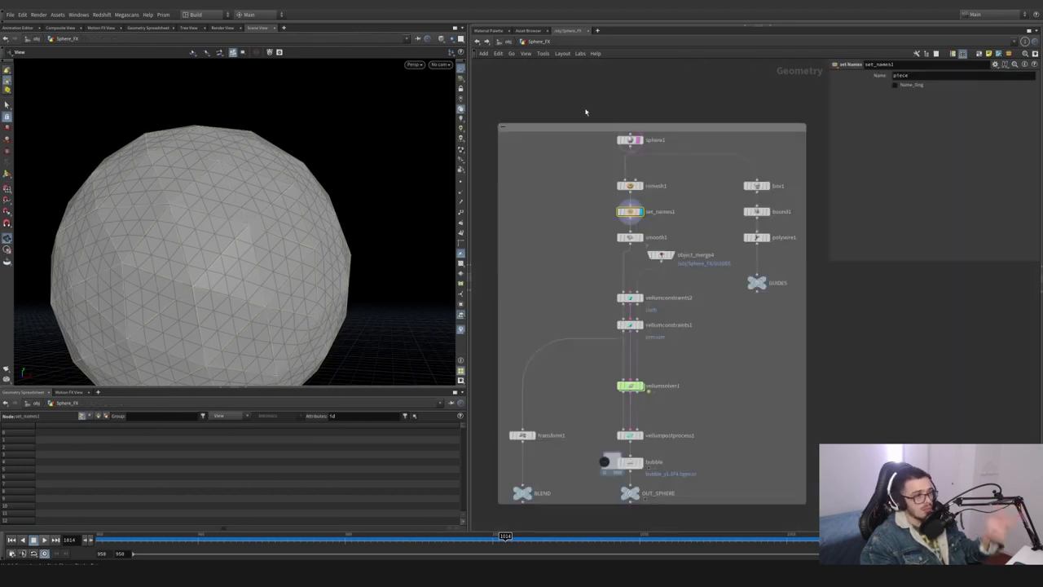
pyautogui.press('Tab')
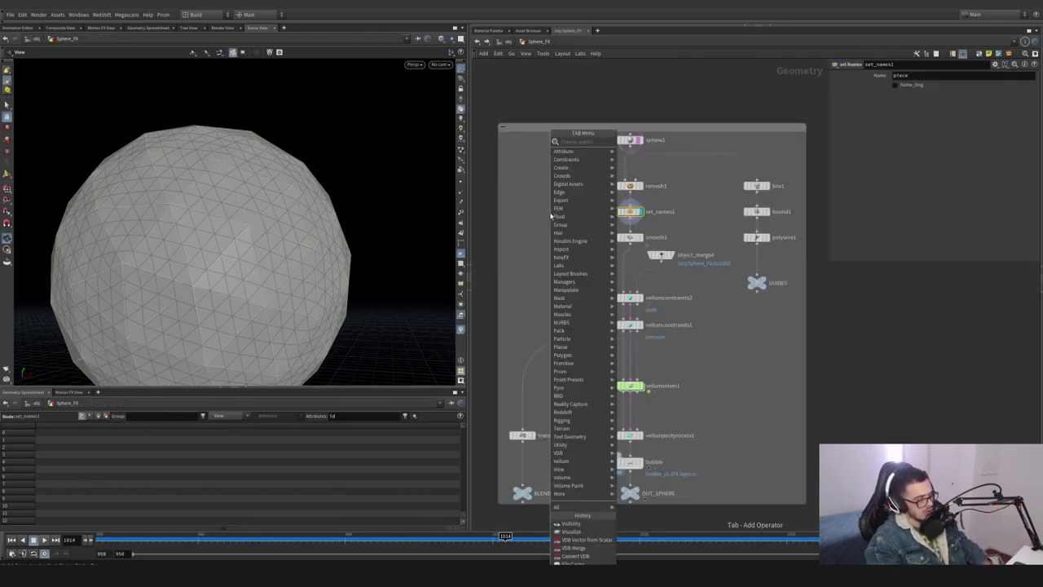
pyautogui.click(577, 212)
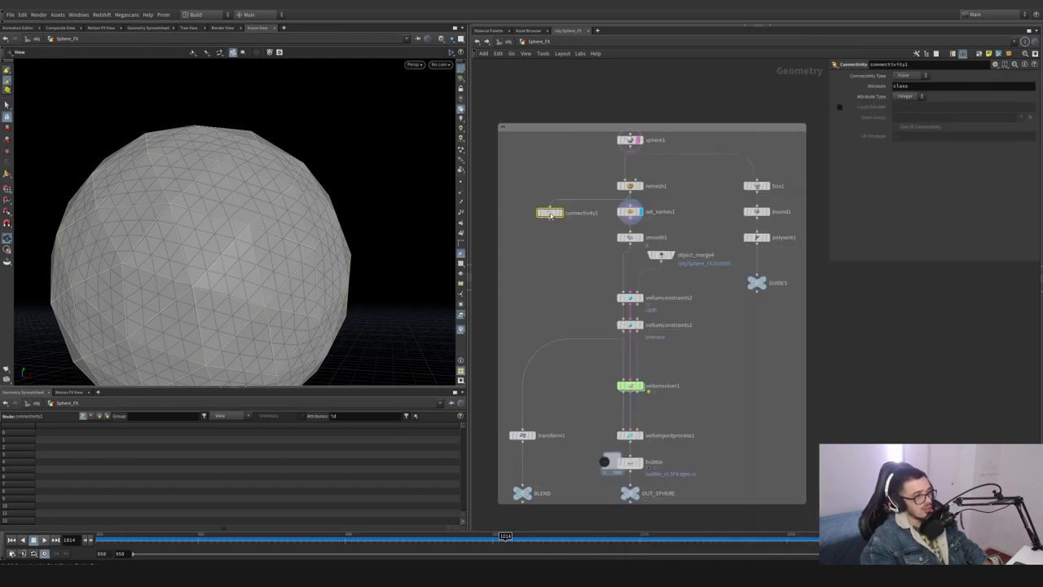
pyautogui.click(911, 75)
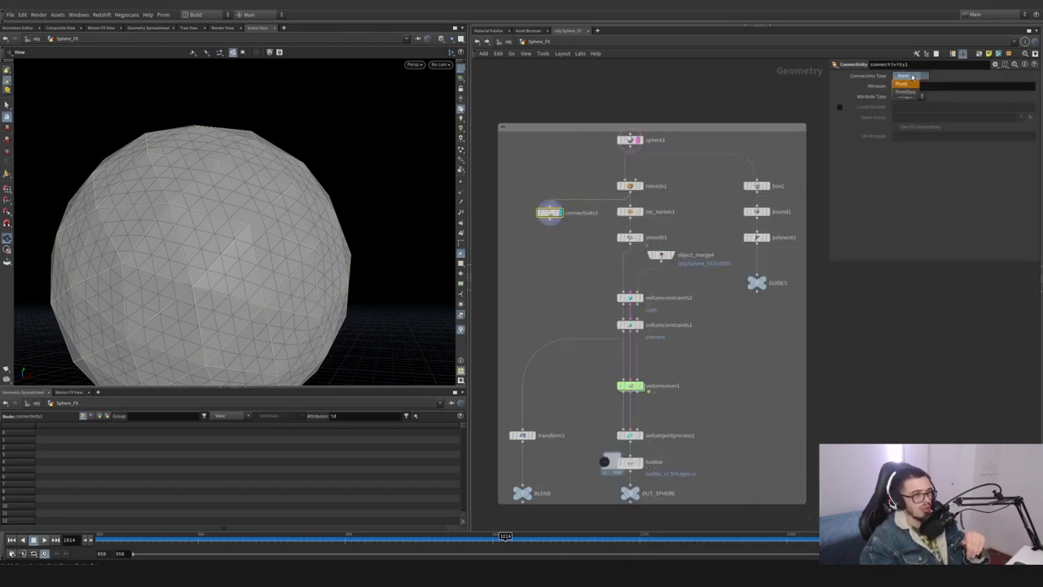
pyautogui.press('Tab')
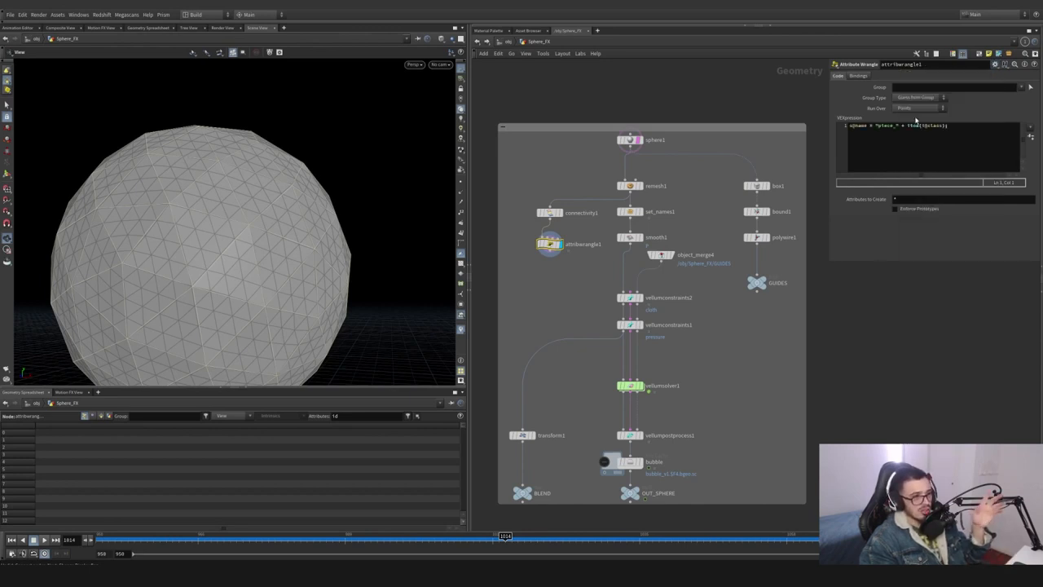
pyautogui.click(919, 108)
pyautogui.write('spher')
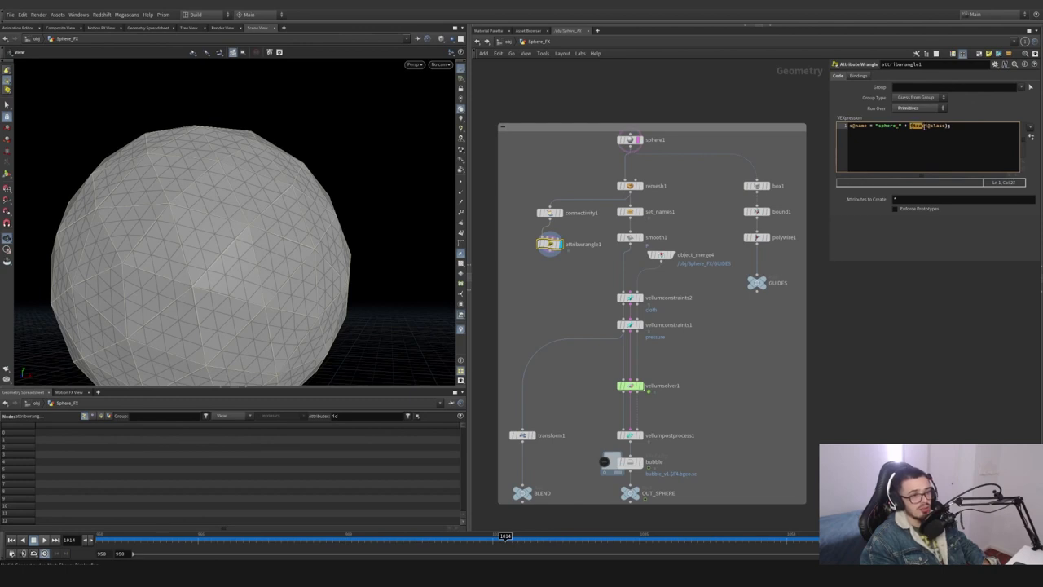
# Check the connectivity settings and name the geometry 'sphere' in the Name SOP
pyautogui.click(551, 212)
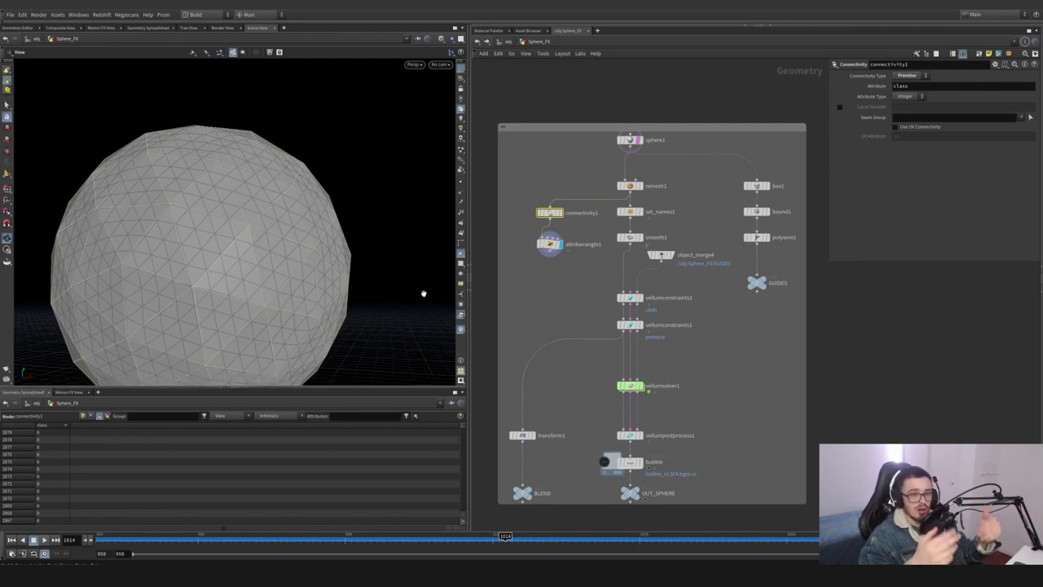
pyautogui.click(549, 244)
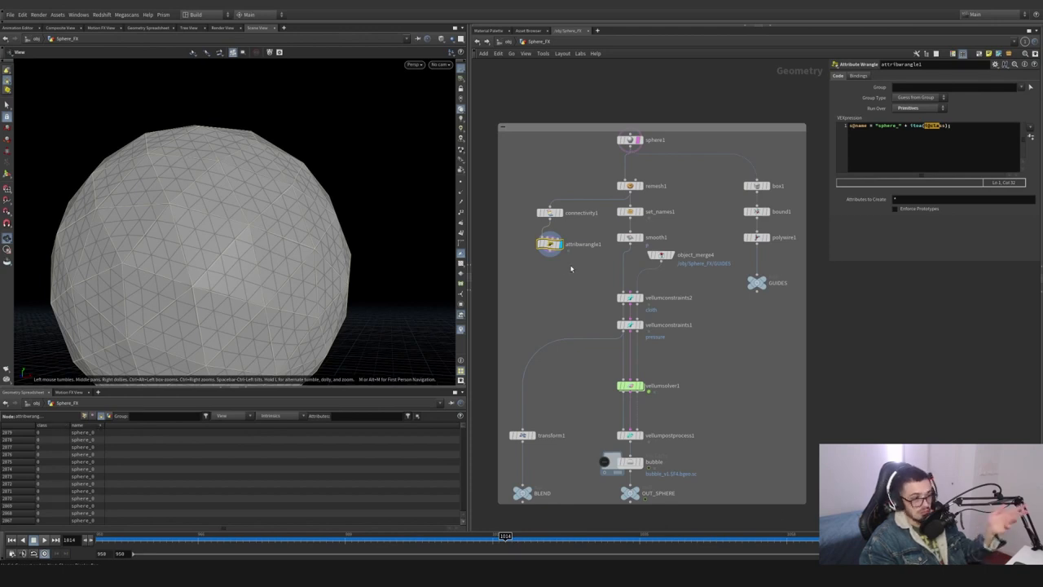
pyautogui.click(631, 211)
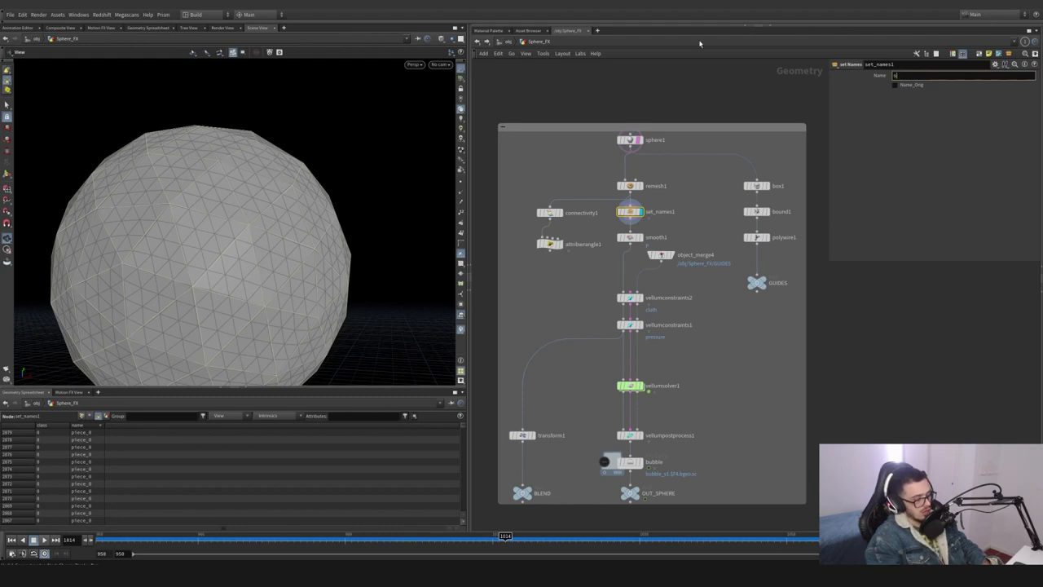
pyautogui.write('phere')
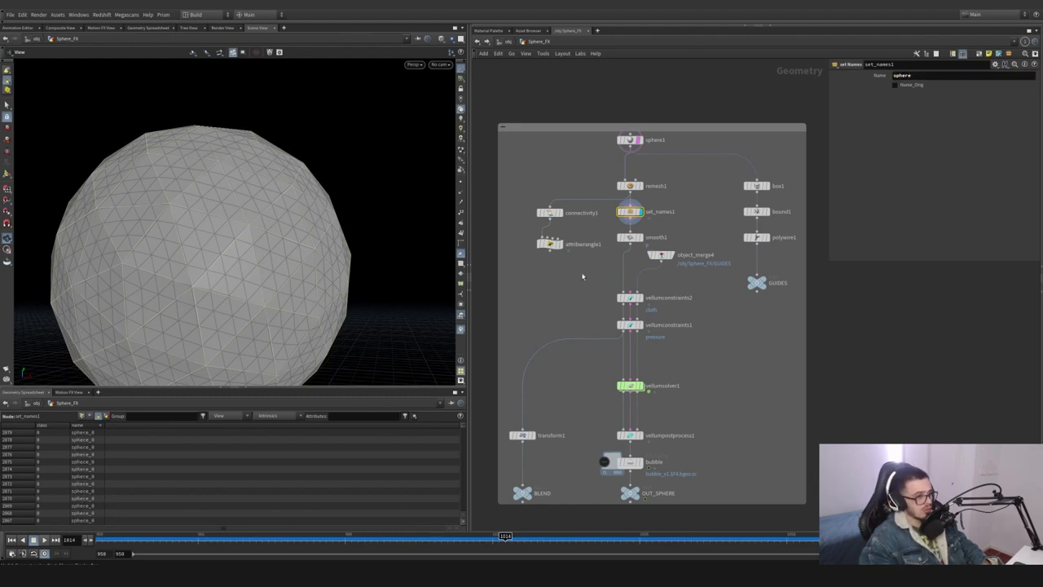
pyautogui.click(629, 186)
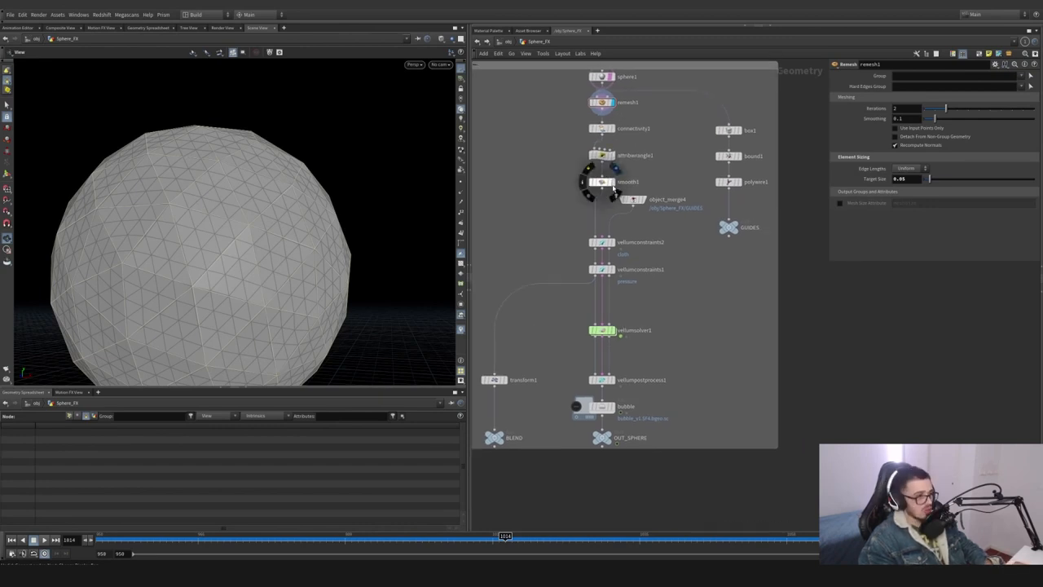
# Inspect the point-name wrangle, then the balloon's cloth and pressure constraint parameters
pyautogui.click(602, 183)
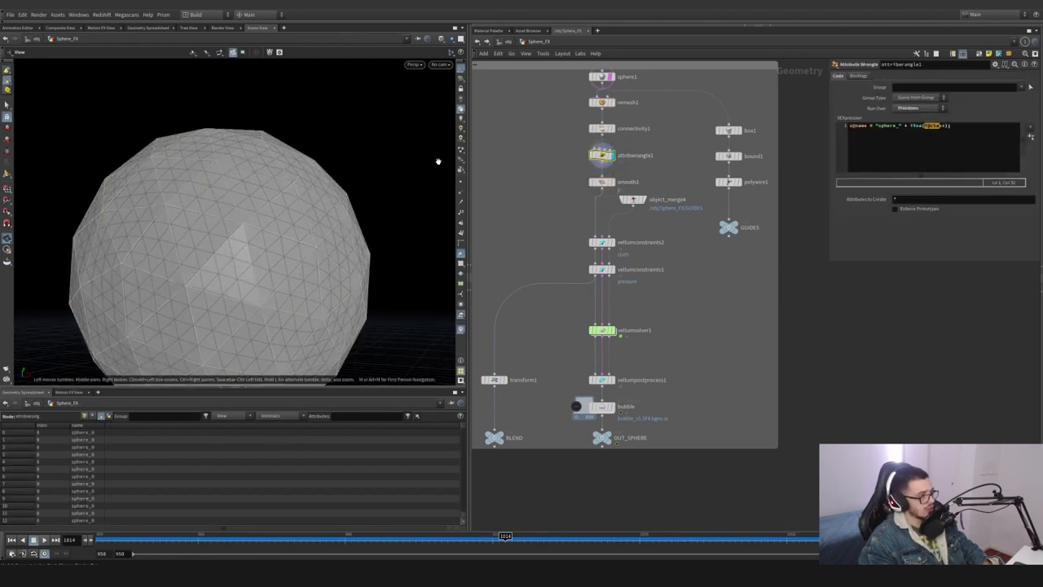
pyautogui.click(603, 181)
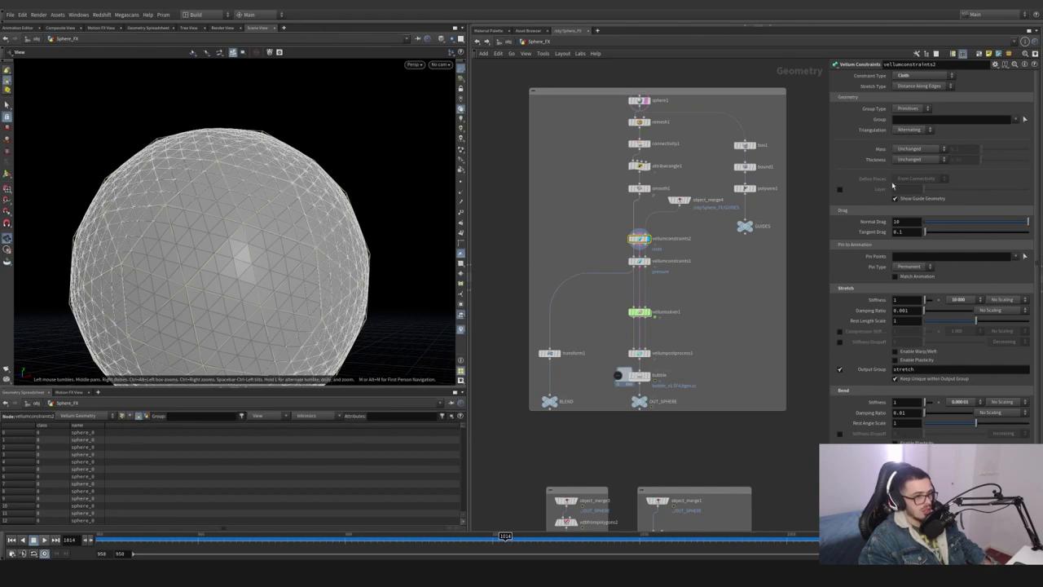
pyautogui.moveTo(936, 297)
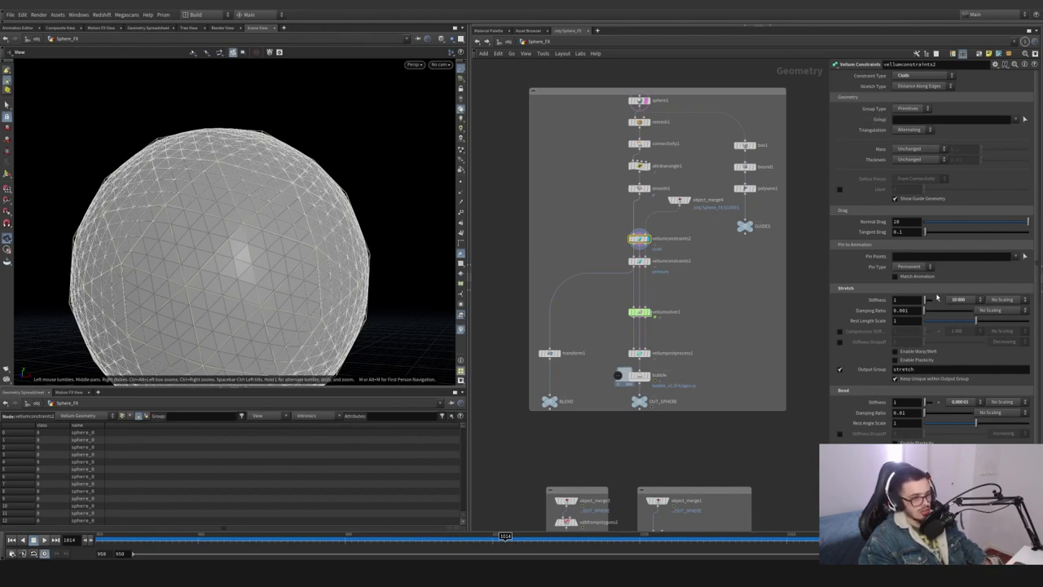
pyautogui.click(960, 300)
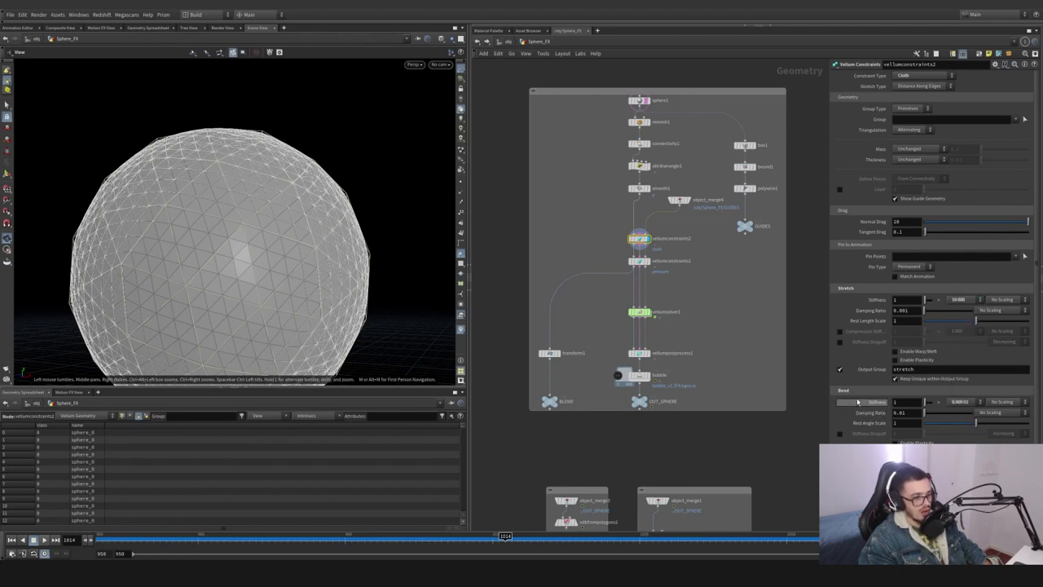
pyautogui.click(962, 401)
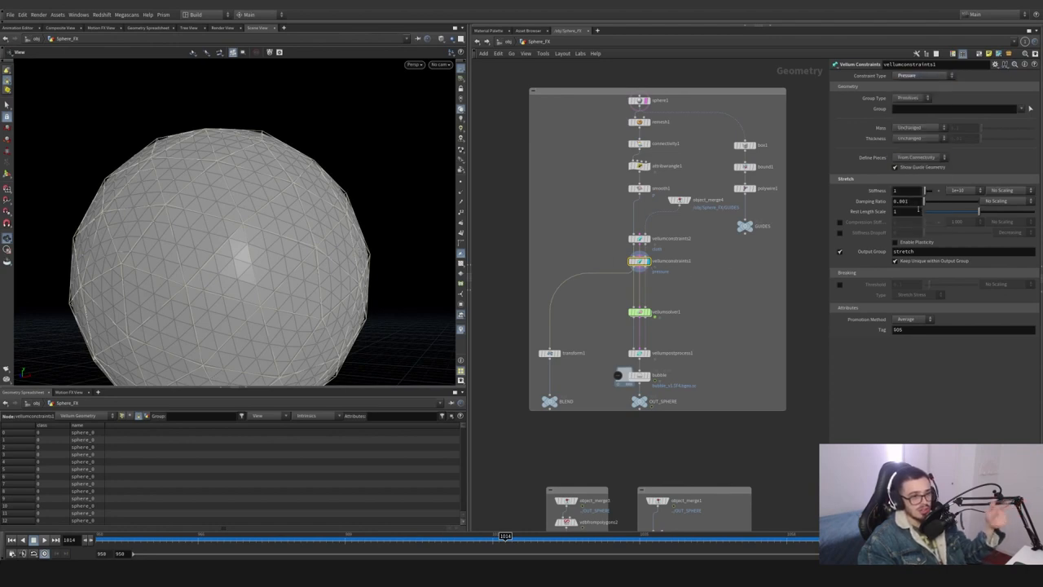
pyautogui.moveTo(724, 294)
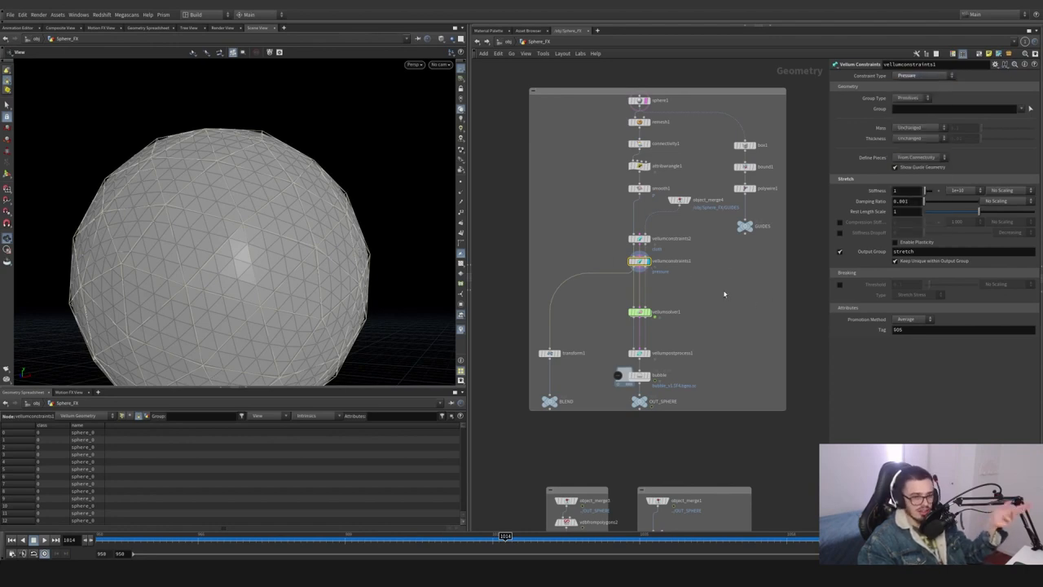
pyautogui.moveTo(721, 300)
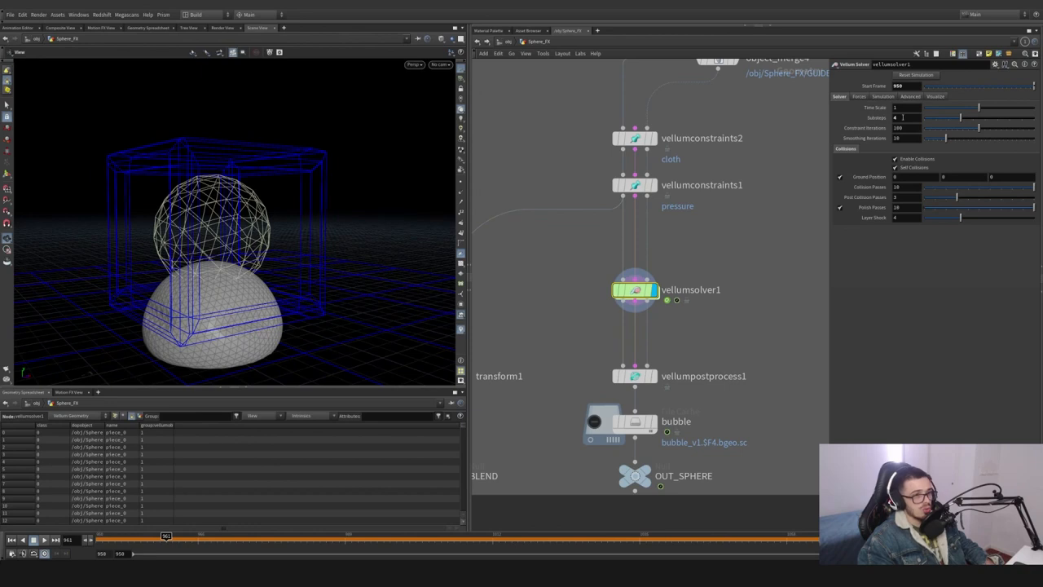
# Dive into vellumsolver1, review vellumrestblend1's settings, and scrub forward so the balloon inflates
pyautogui.click(899, 117)
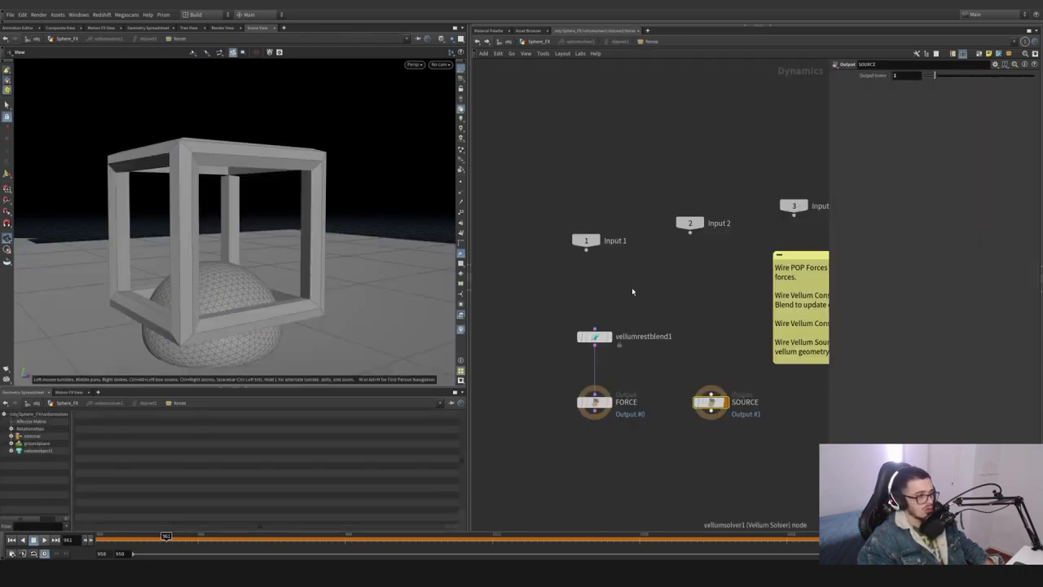
pyautogui.click(593, 336)
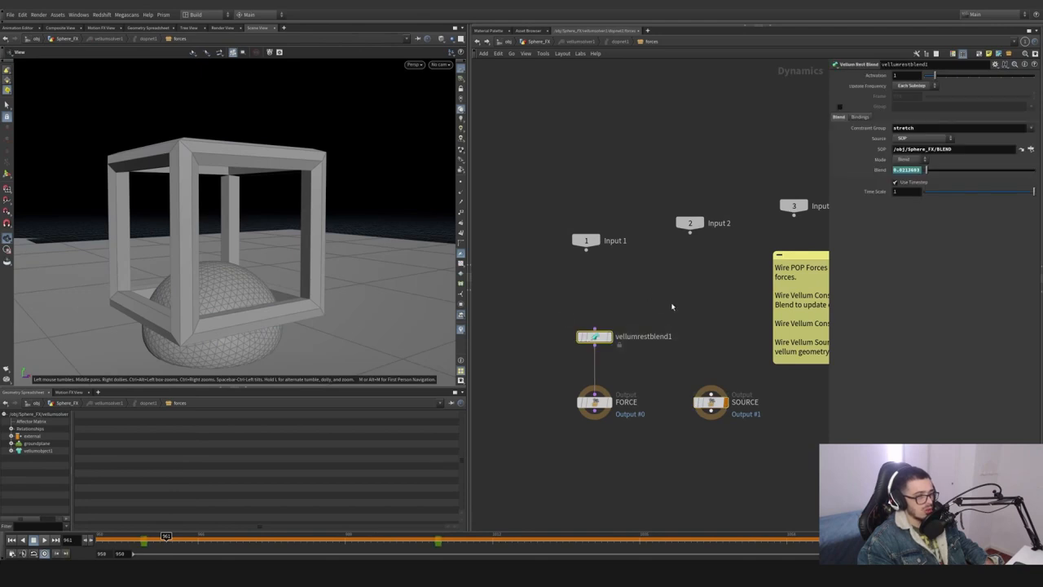
pyautogui.click(593, 336)
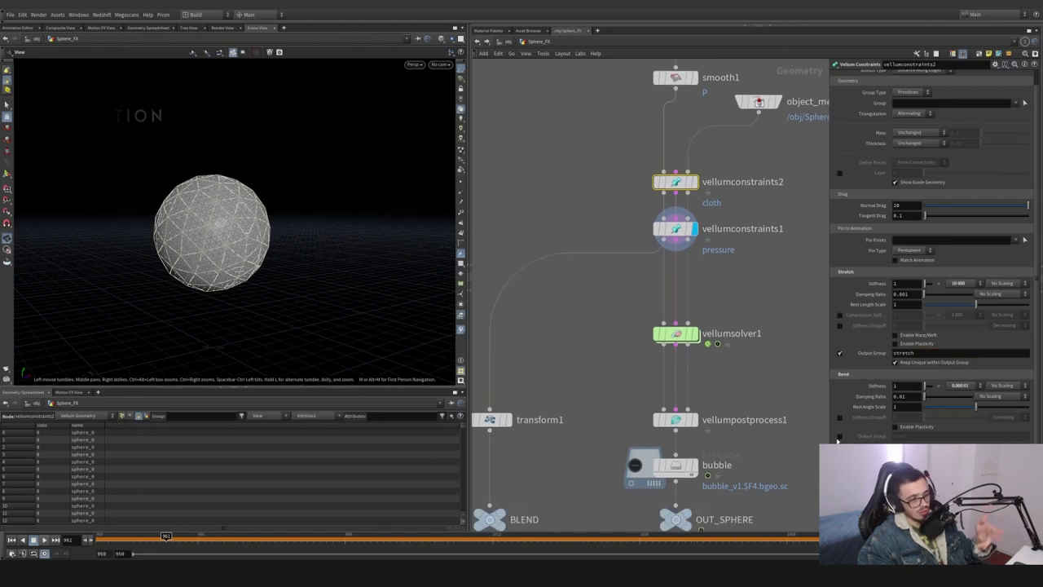
pyautogui.click(841, 435)
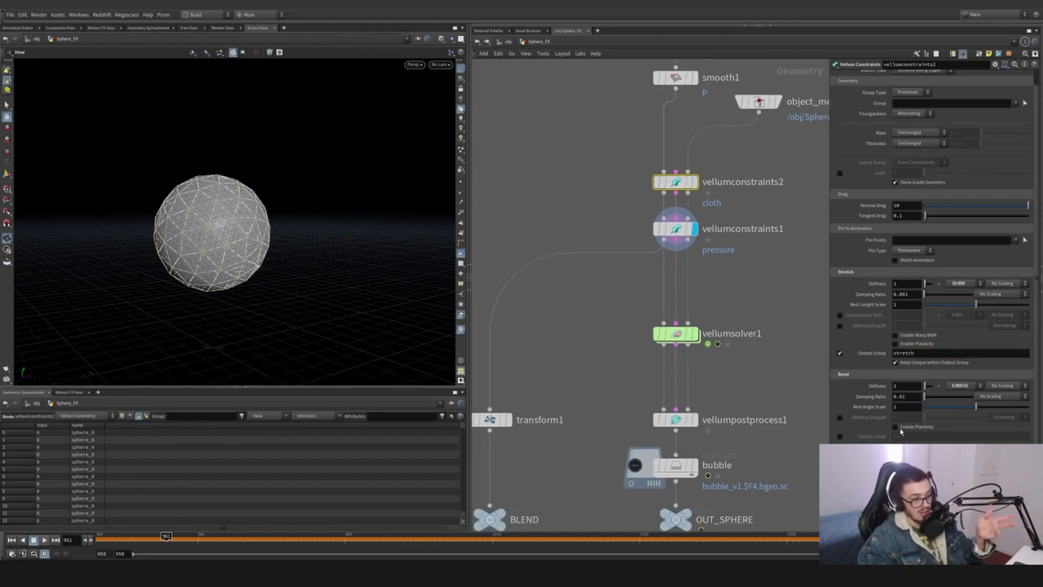
pyautogui.moveTo(698, 322)
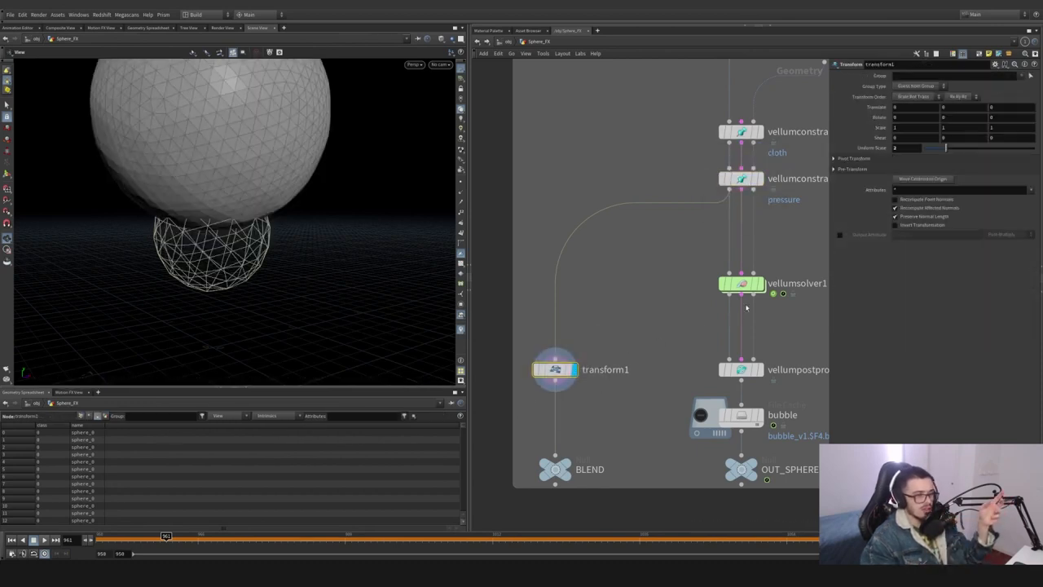
pyautogui.moveTo(753, 302)
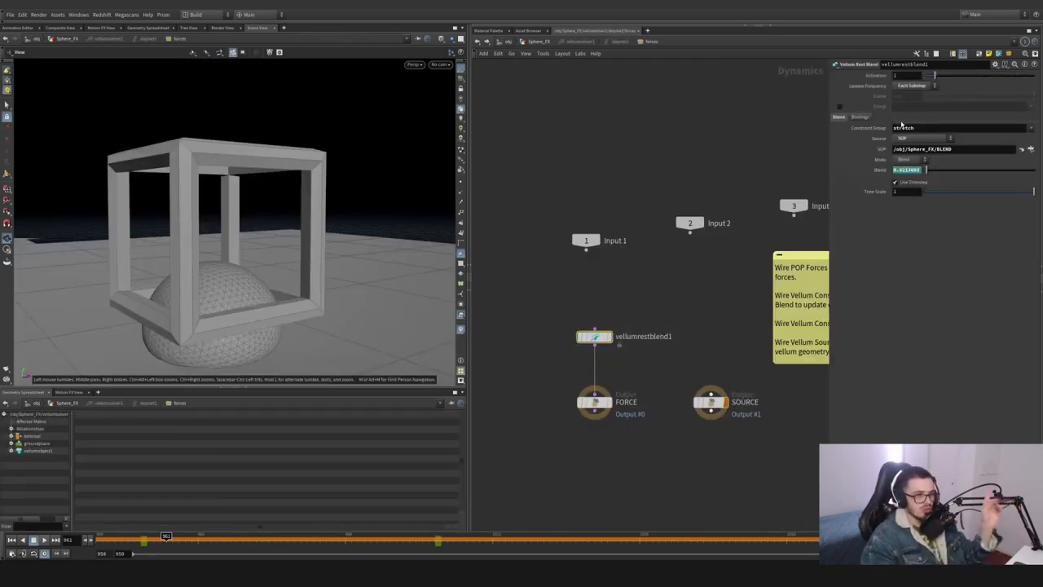
pyautogui.click(913, 84)
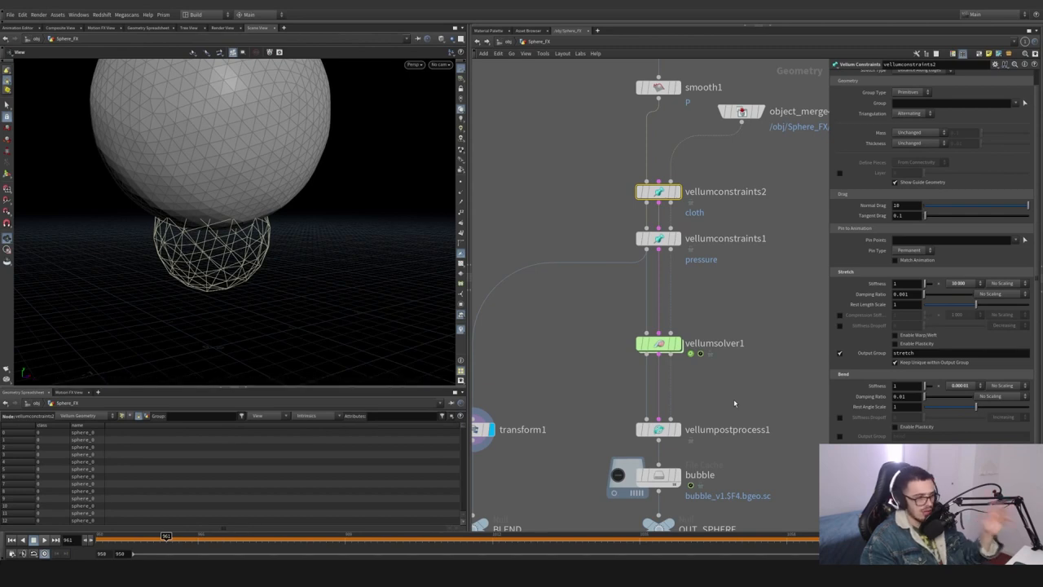
pyautogui.moveTo(704, 365)
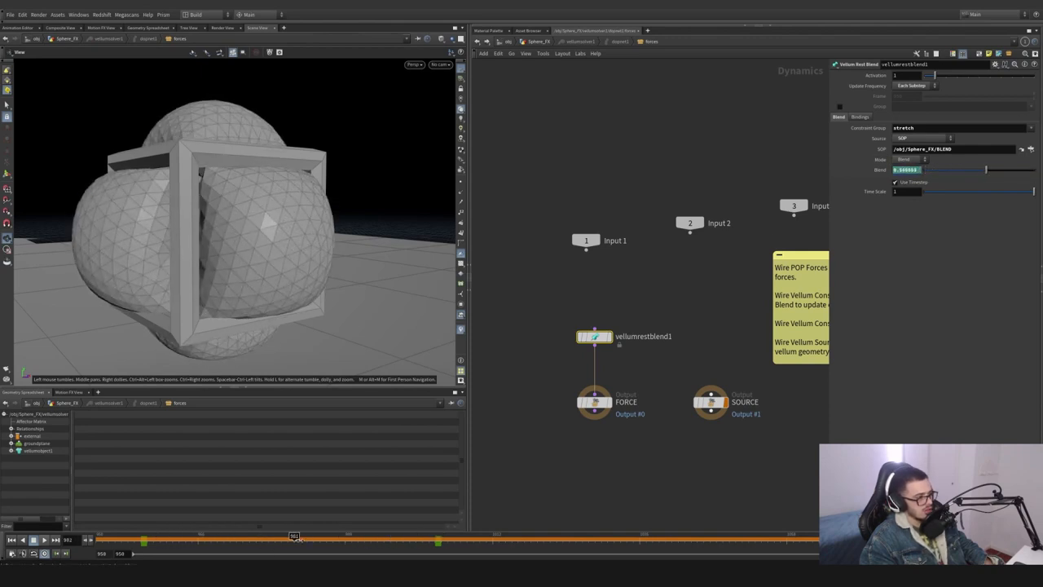
pyautogui.moveTo(986, 170); pyautogui.dragTo(1002, 170)
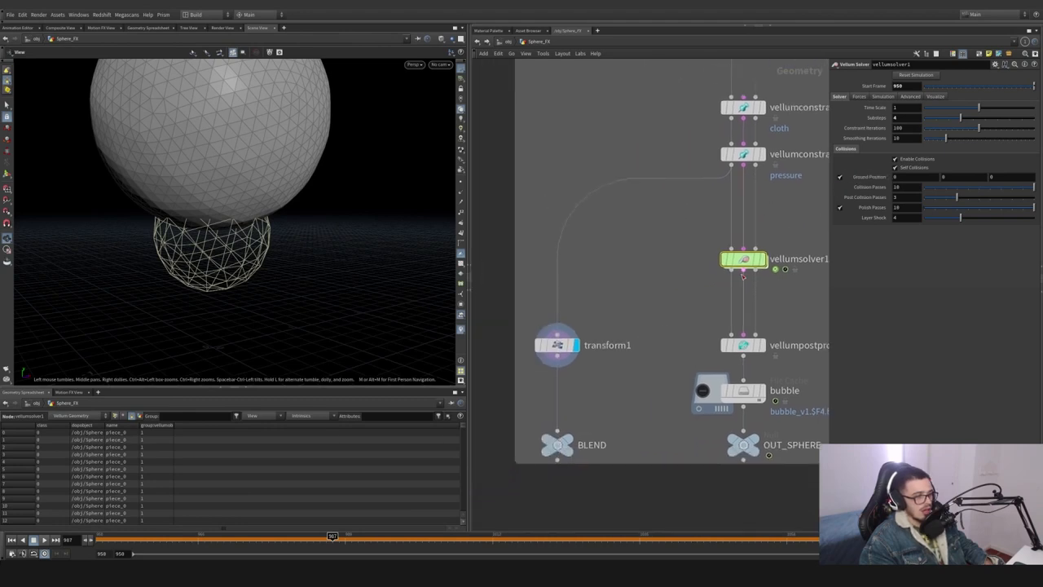
# View the vellumpostprocess1 result, then select vdbfrompolygons2 in the collision branch
pyautogui.click(743, 346)
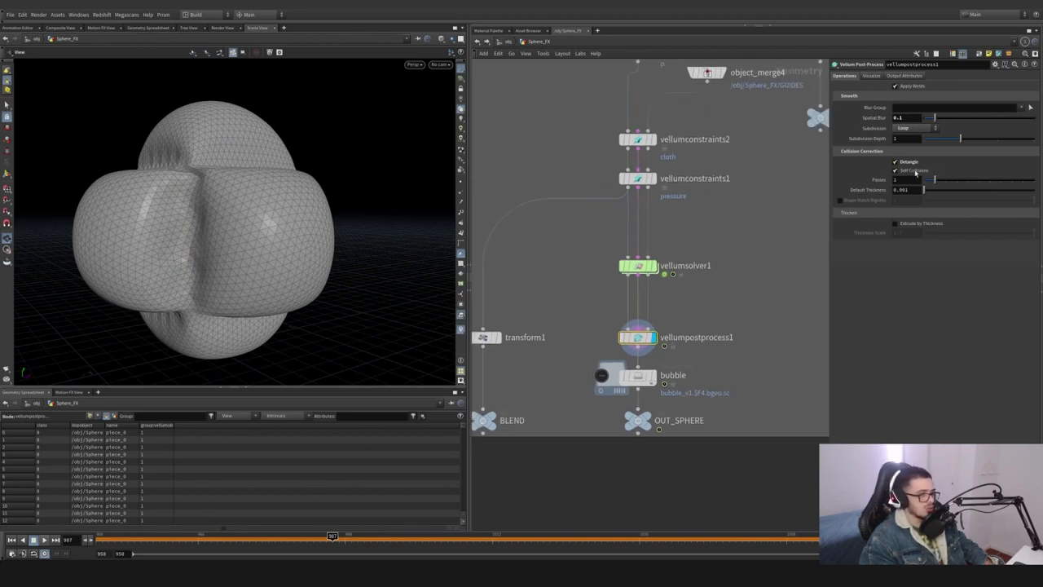
pyautogui.click(897, 169)
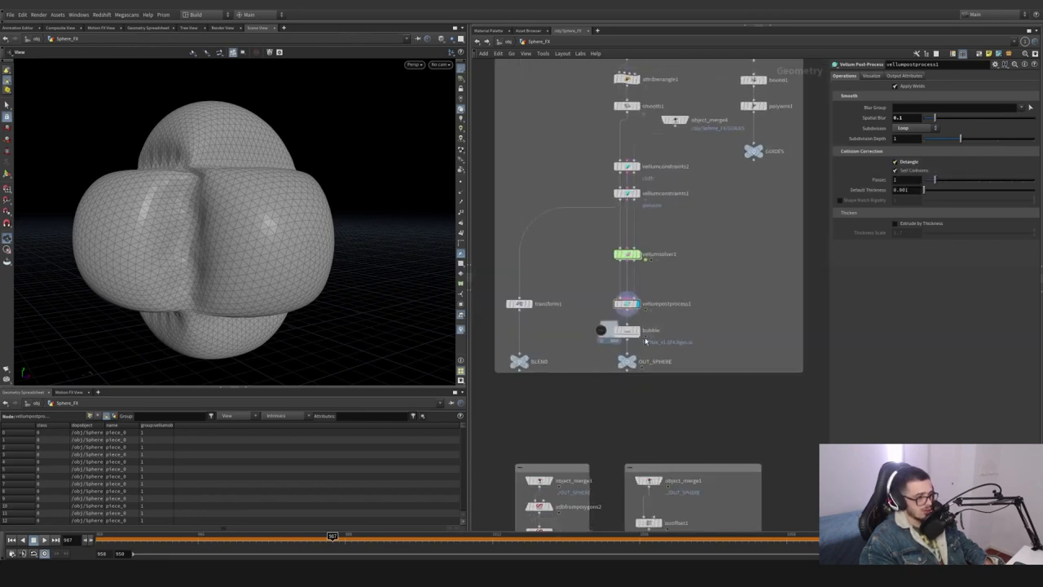
pyautogui.click(626, 330)
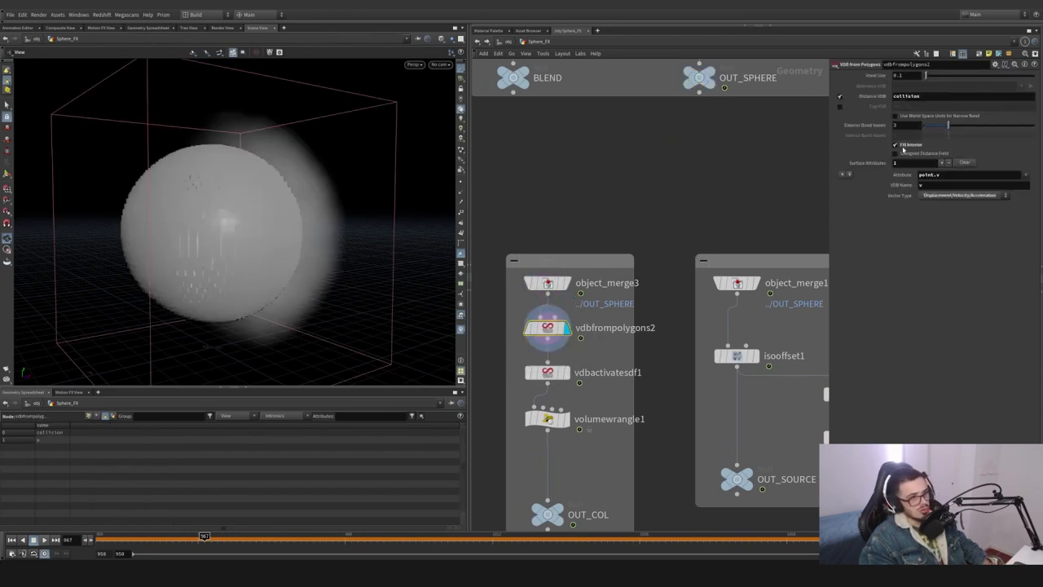
pyautogui.click(961, 96)
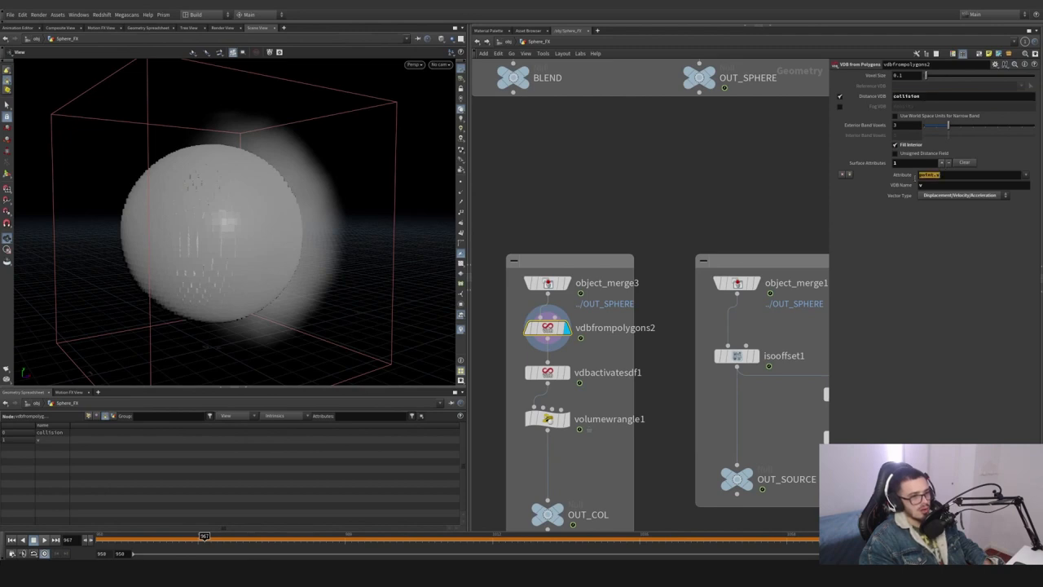
pyautogui.click(929, 175)
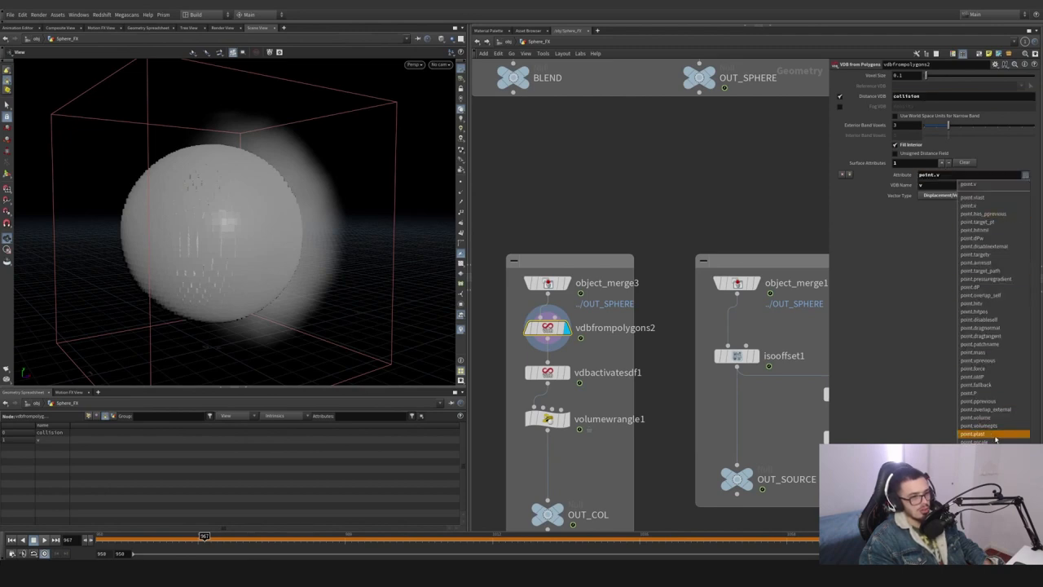
pyautogui.click(978, 433)
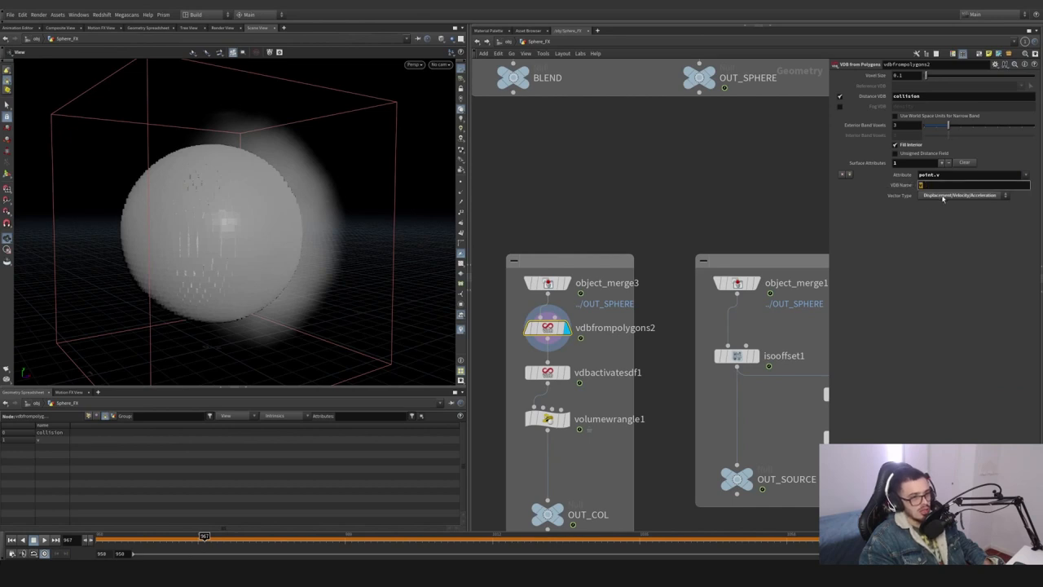
pyautogui.click(960, 196)
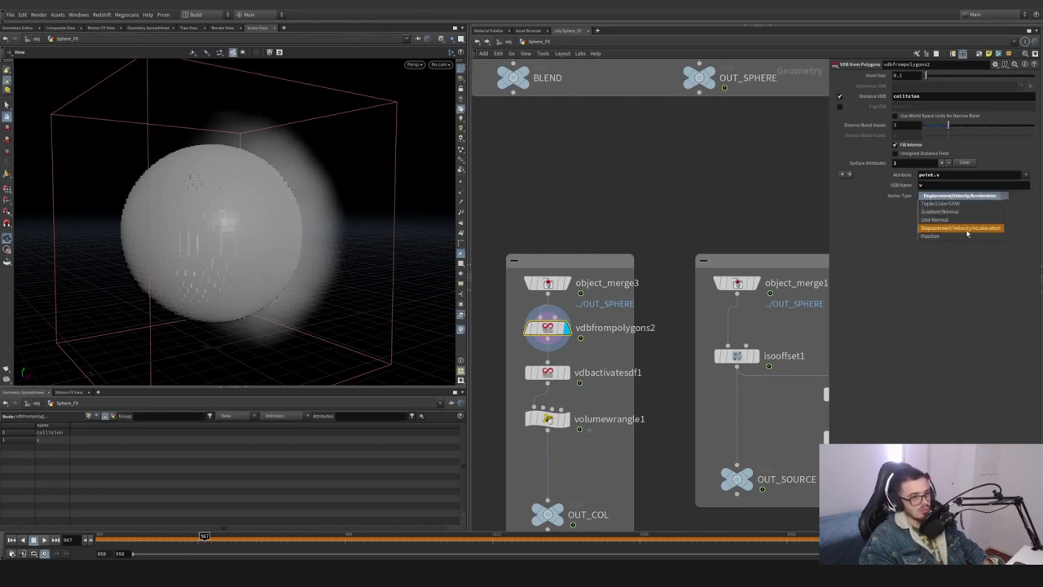
pyautogui.click(960, 229)
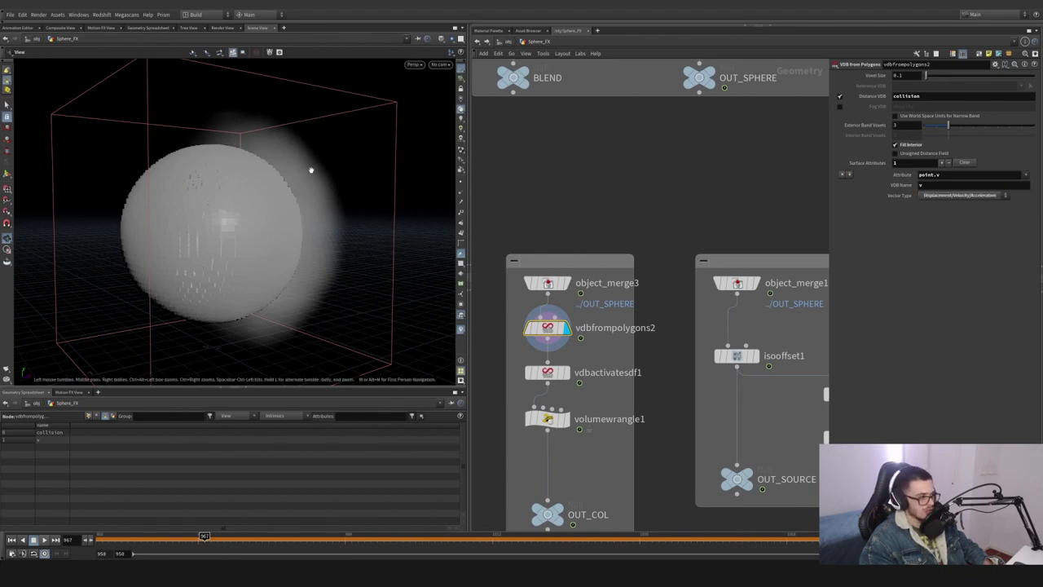
pyautogui.moveTo(283, 209)
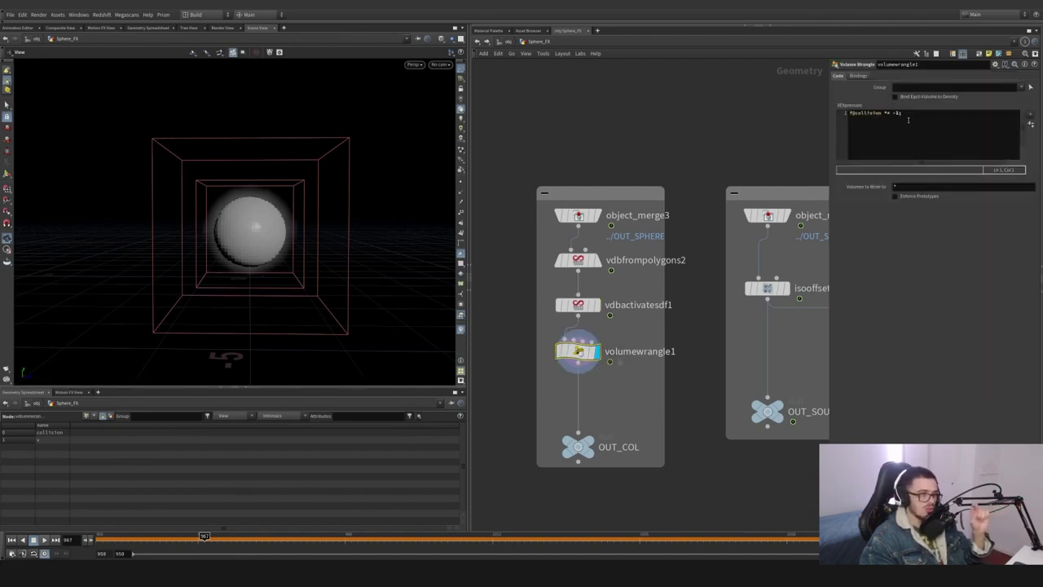
pyautogui.moveTo(326, 153)
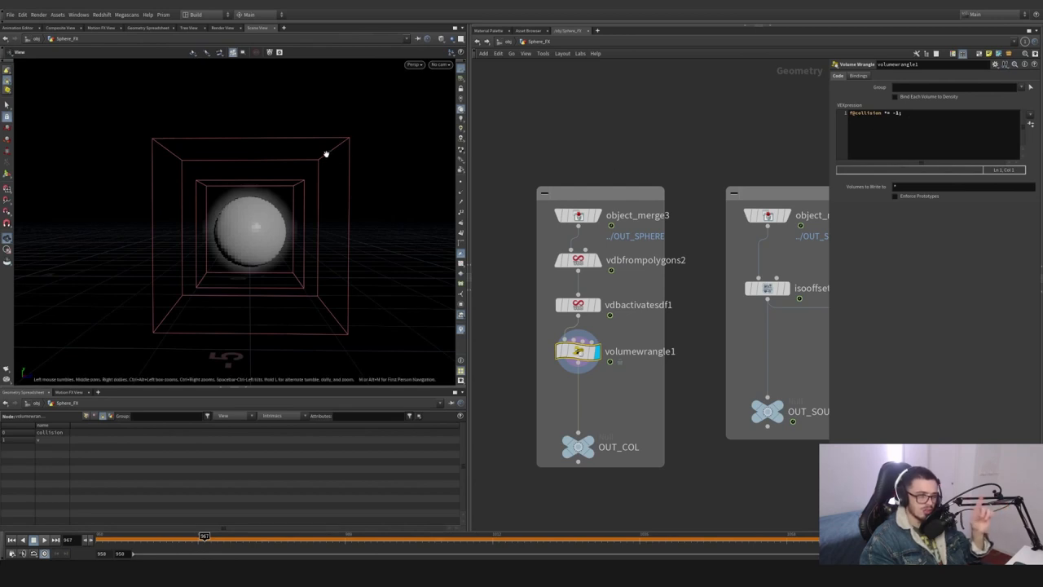
pyautogui.moveTo(275, 259)
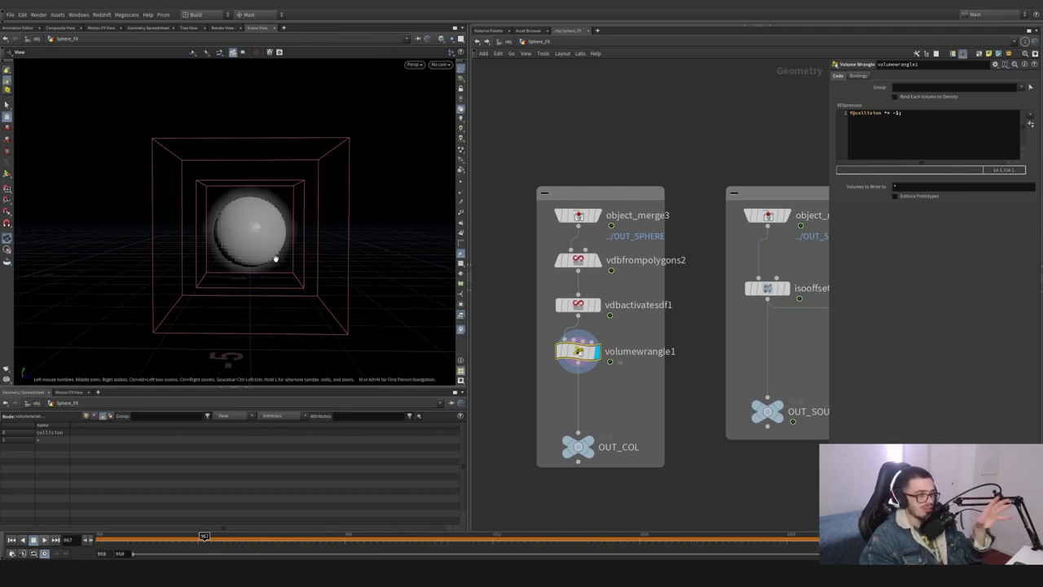
pyautogui.moveTo(242, 225)
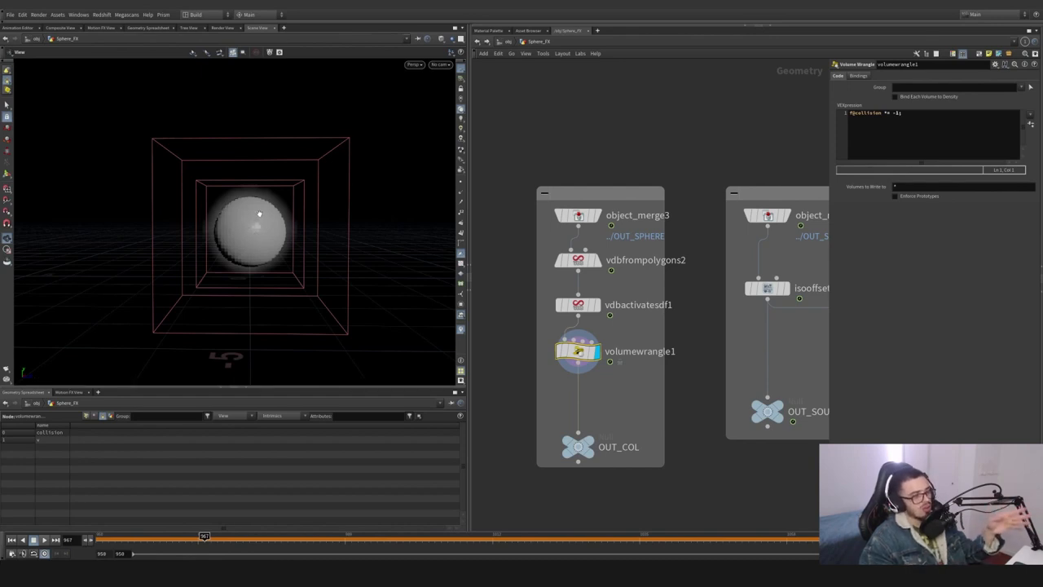
pyautogui.moveTo(242, 199)
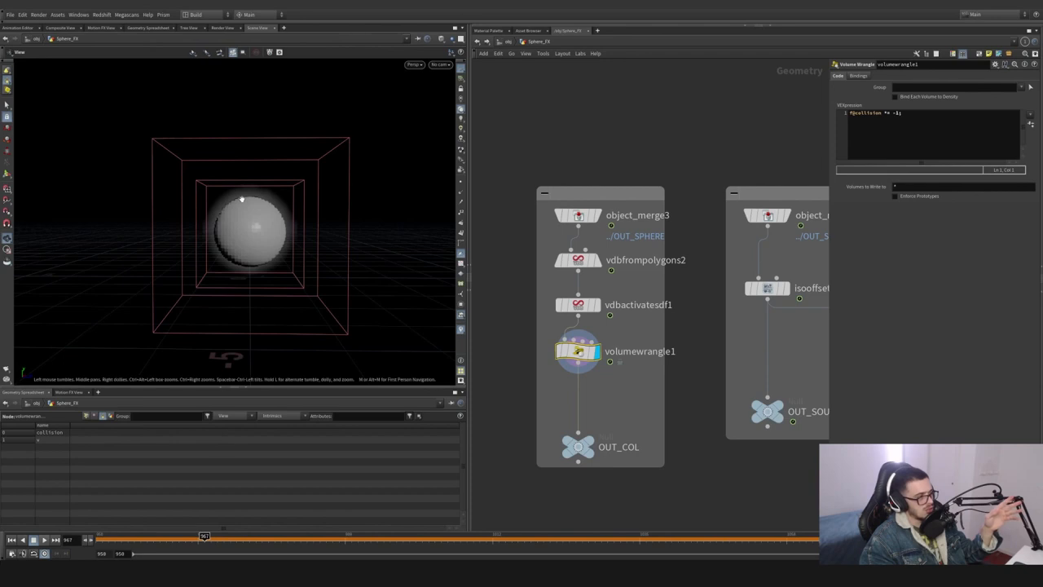
pyautogui.moveTo(285, 166)
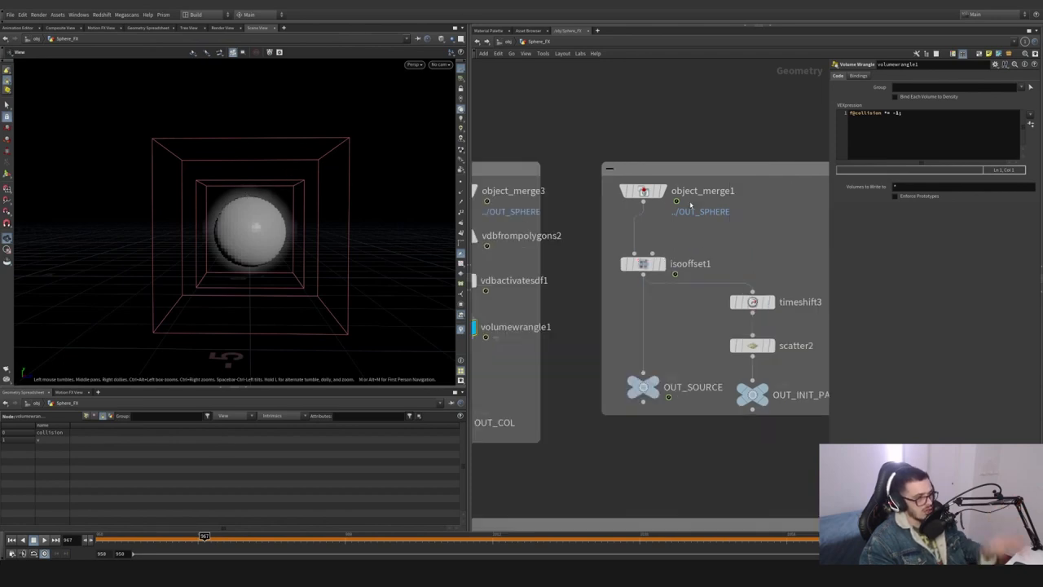
# Inspect object_merge1, isooffset1 and scatter2 to show the points scattered inside the sphere
pyautogui.click(642, 189)
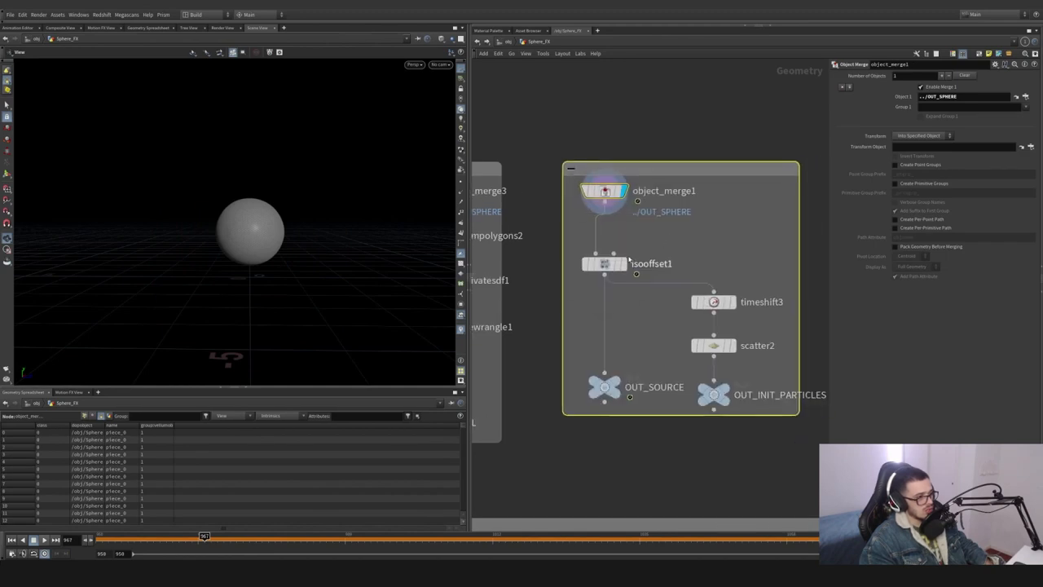
pyautogui.click(605, 264)
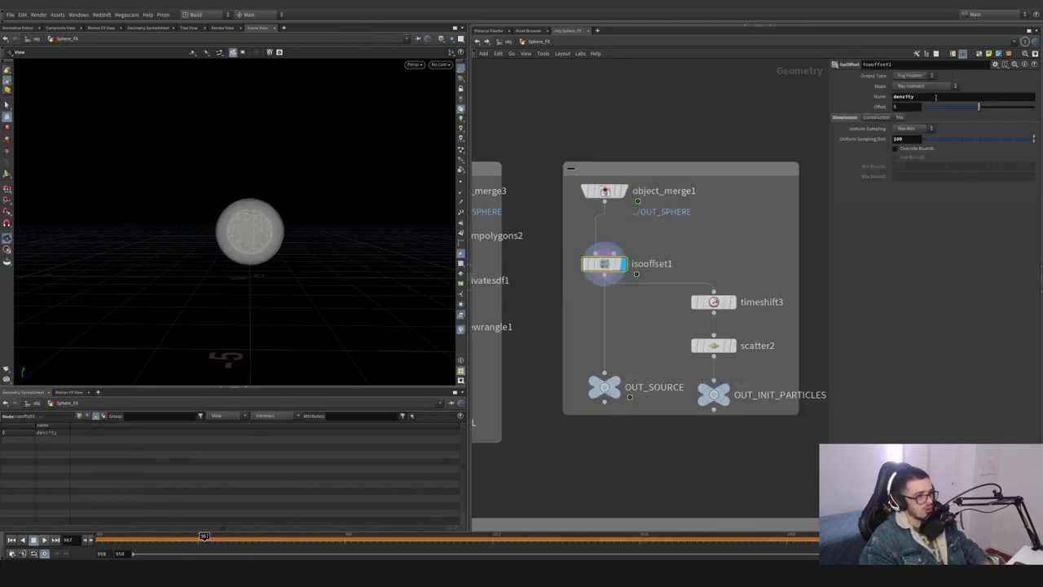
pyautogui.moveTo(721, 284)
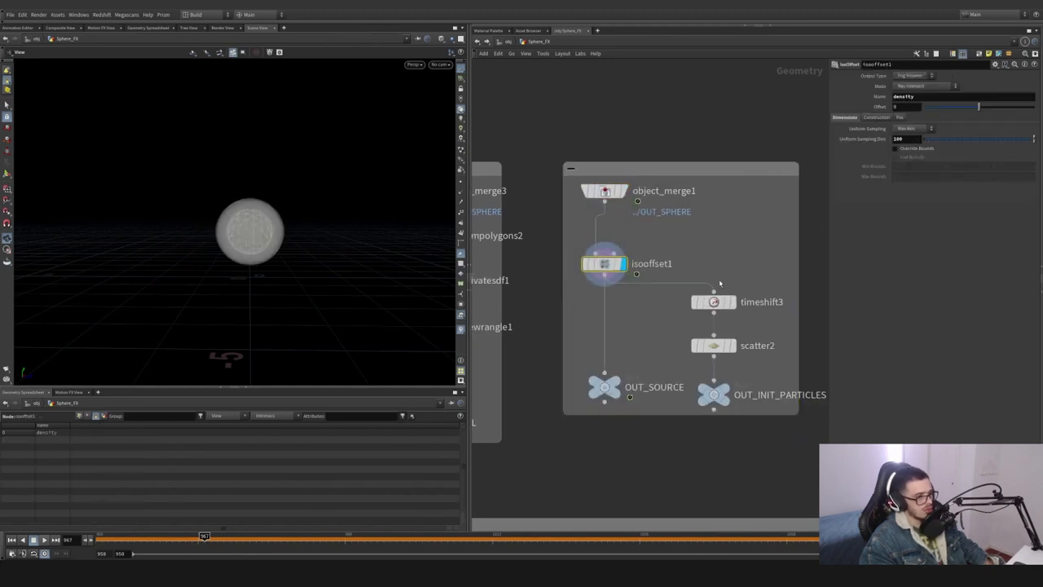
pyautogui.click(714, 302)
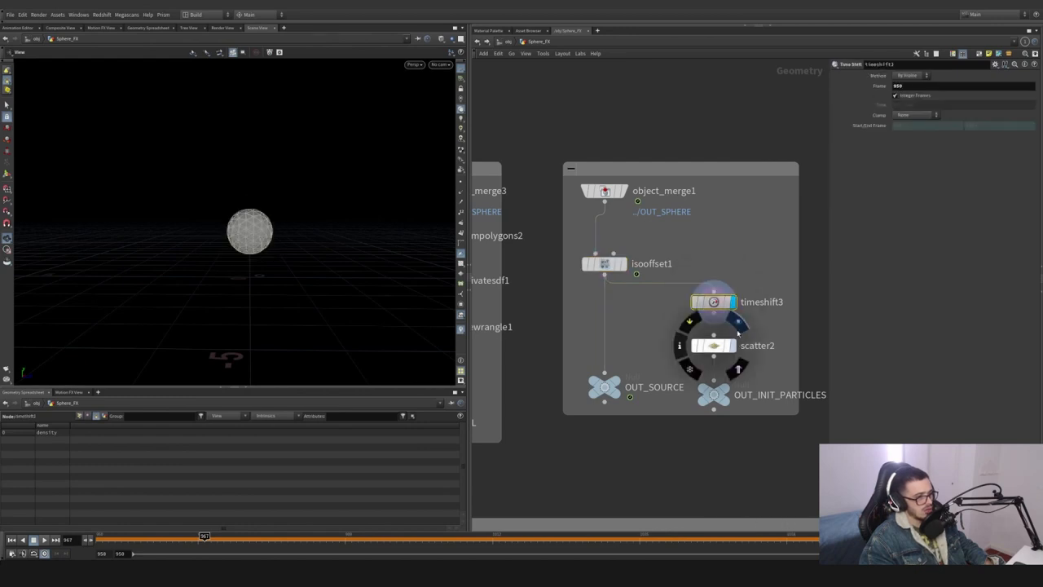
pyautogui.click(714, 346)
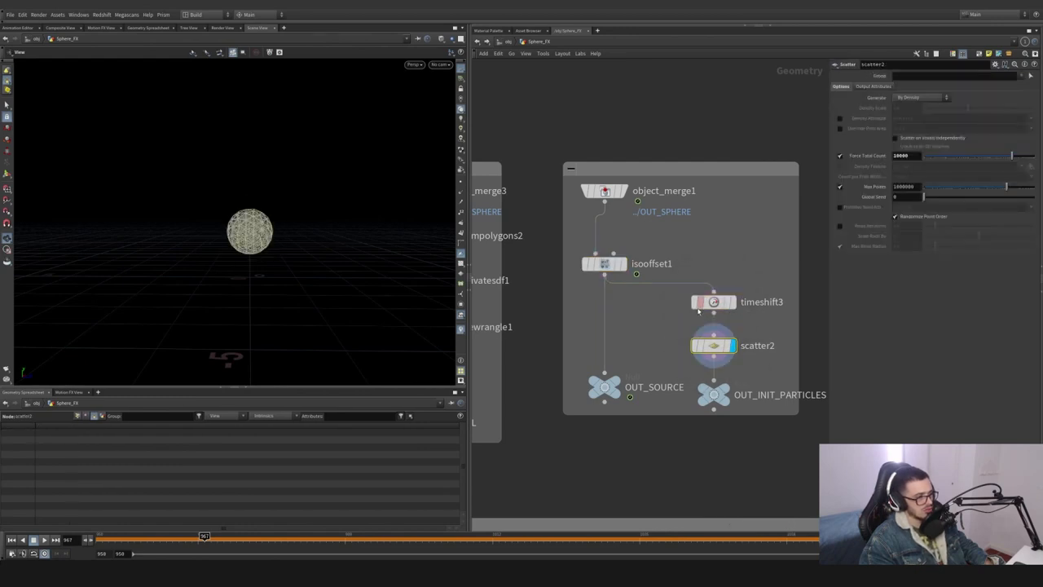
pyautogui.click(905, 156)
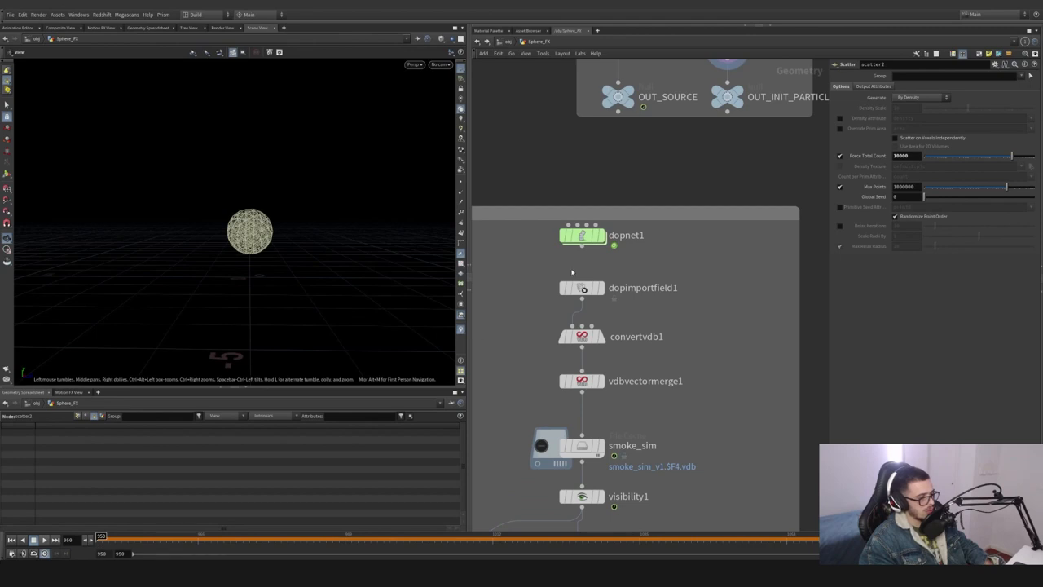
# Inside dopnet1, review smokesolver_sparse1's substep and collision options, then select the static collision object
pyautogui.click(580, 446)
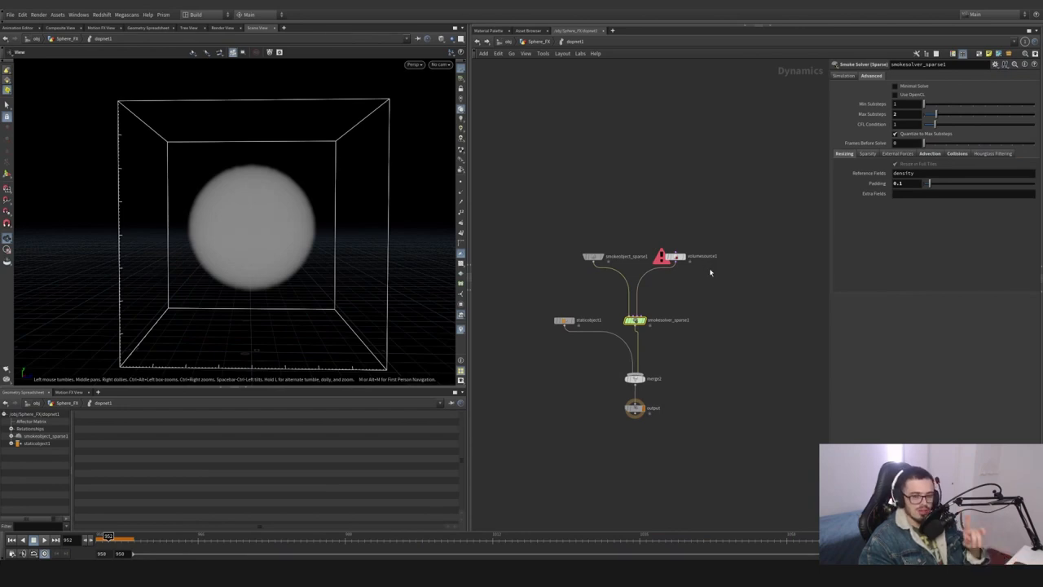
pyautogui.moveTo(715, 284)
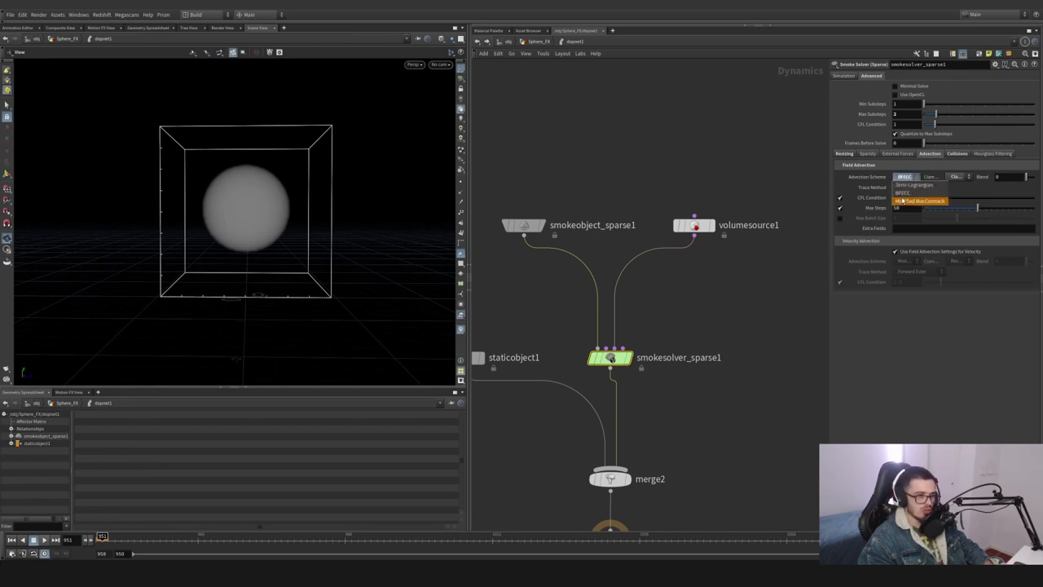
pyautogui.click(959, 176)
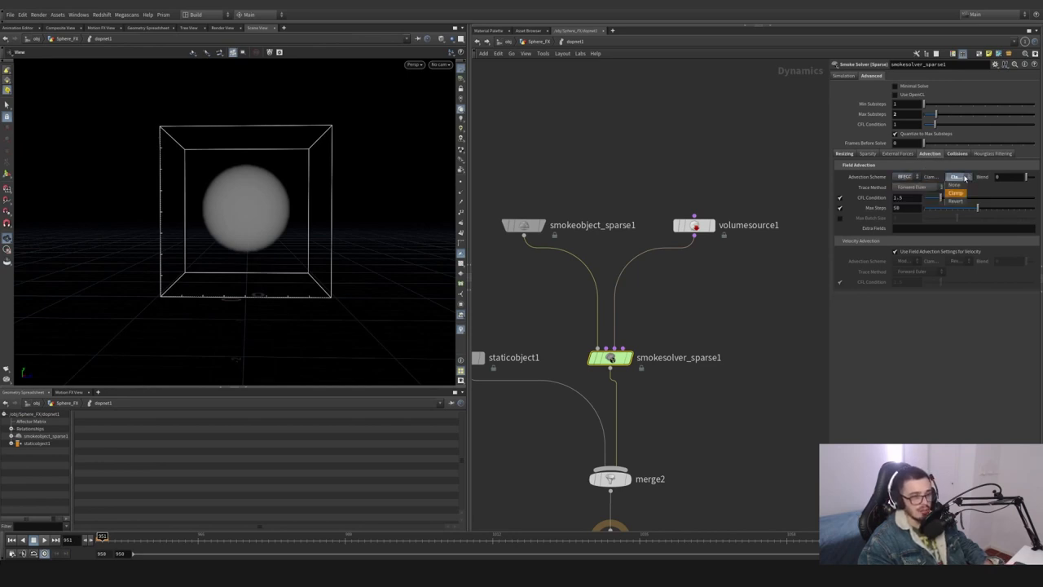
pyautogui.click(955, 192)
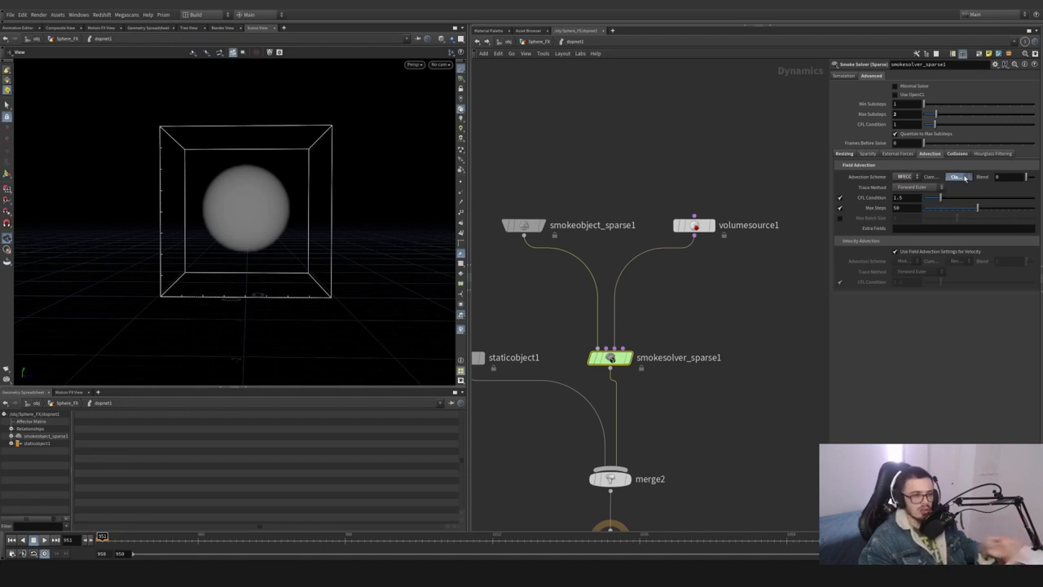
pyautogui.click(904, 176)
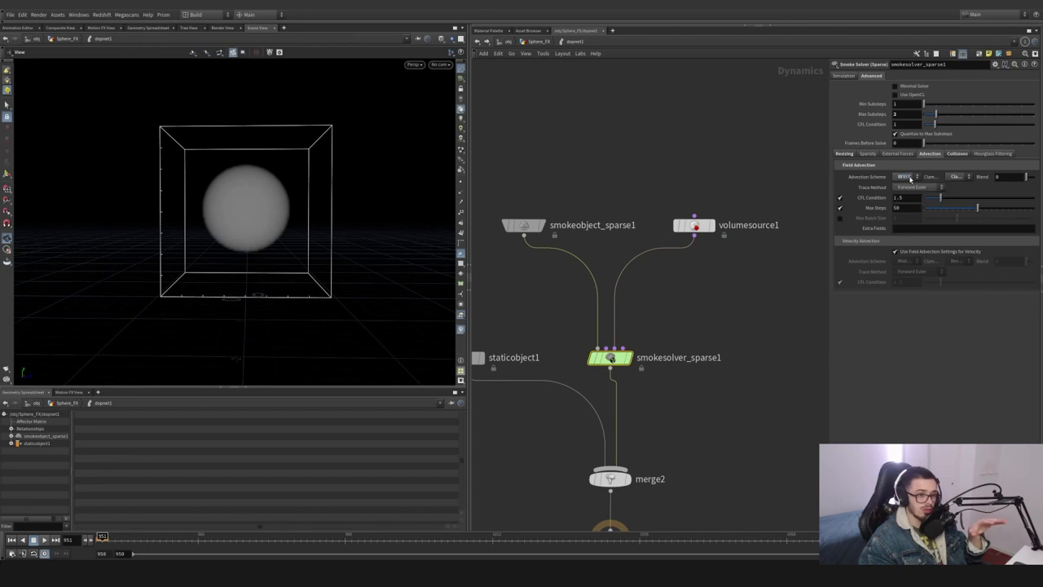
pyautogui.click(958, 153)
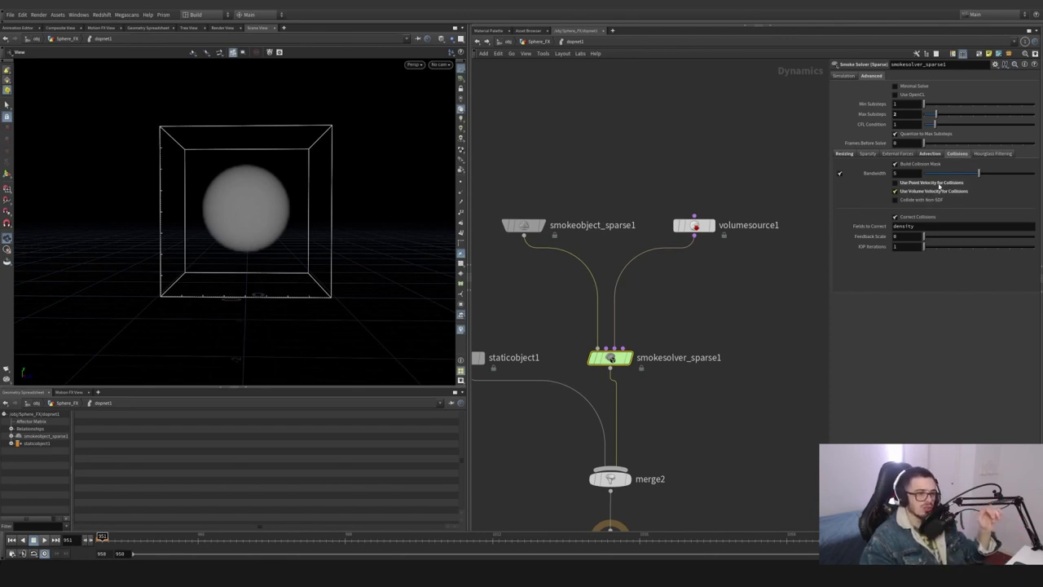
pyautogui.moveTo(932, 182)
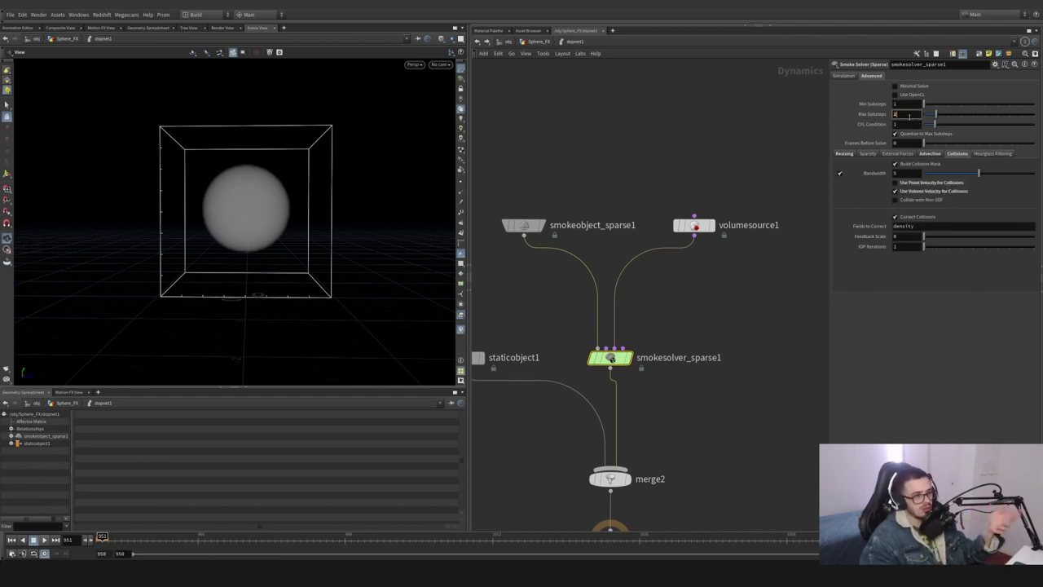
pyautogui.click(844, 153)
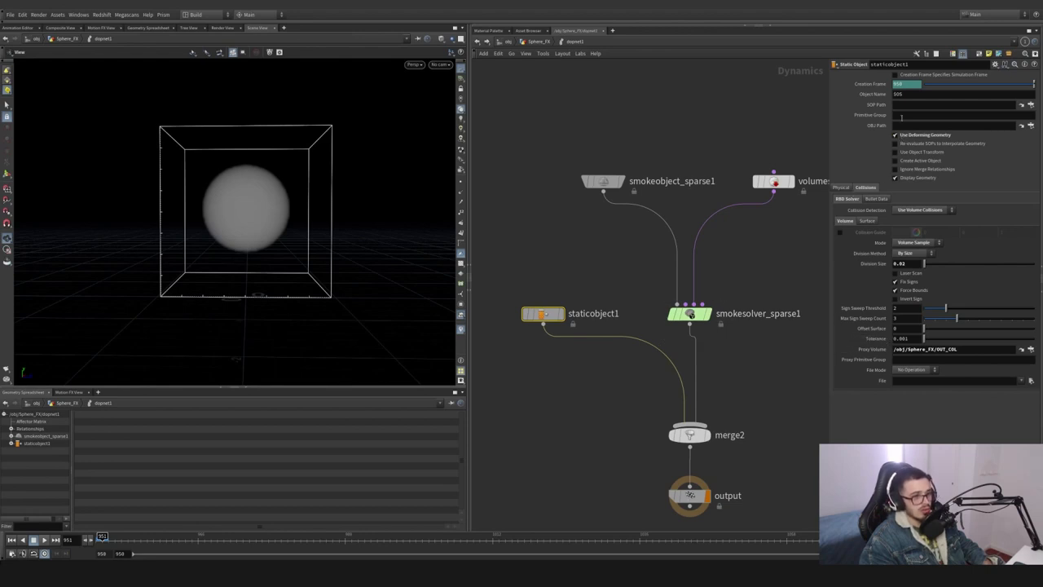
# Show staticobject1's RBD Solver collision settings and keep the Volume Sample mode
pyautogui.click(953, 104)
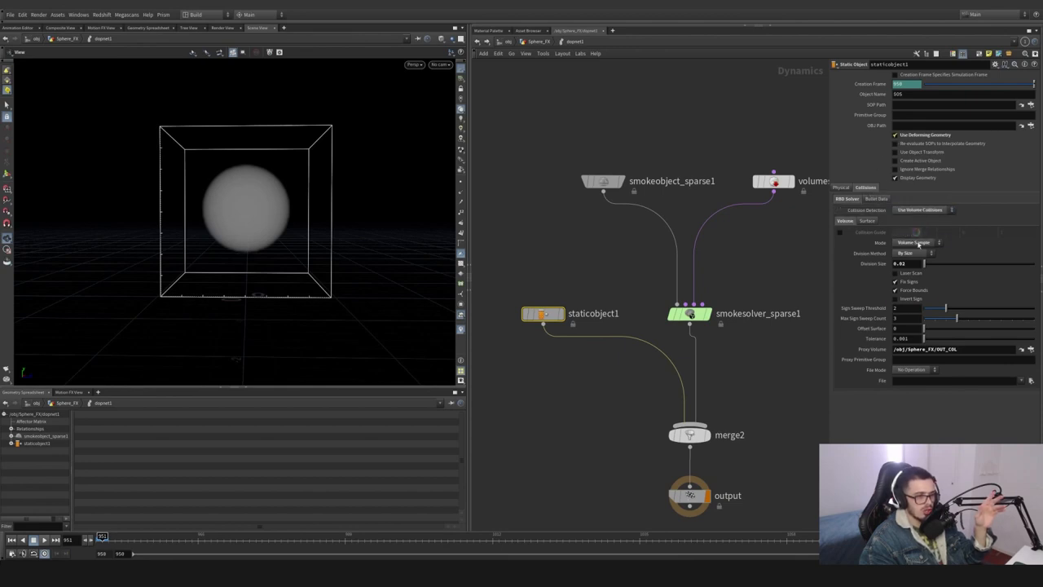
pyautogui.click(912, 254)
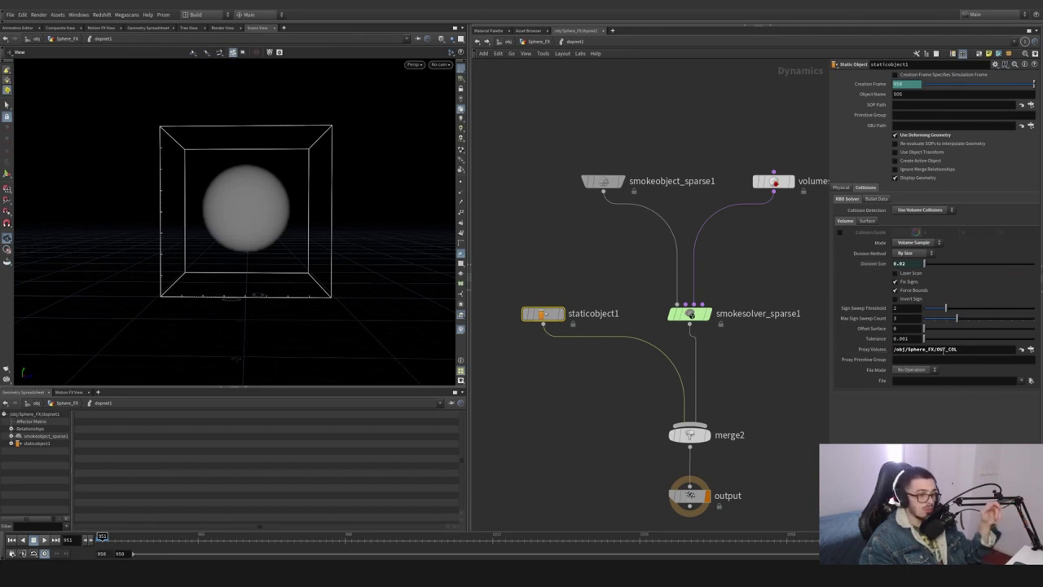
pyautogui.click(953, 349)
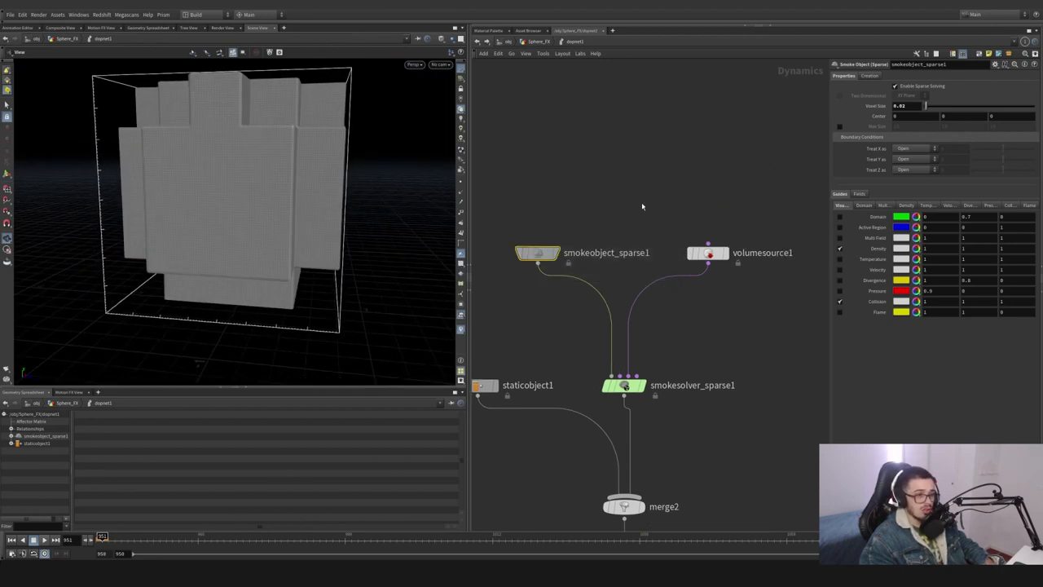
pyautogui.moveTo(723, 204)
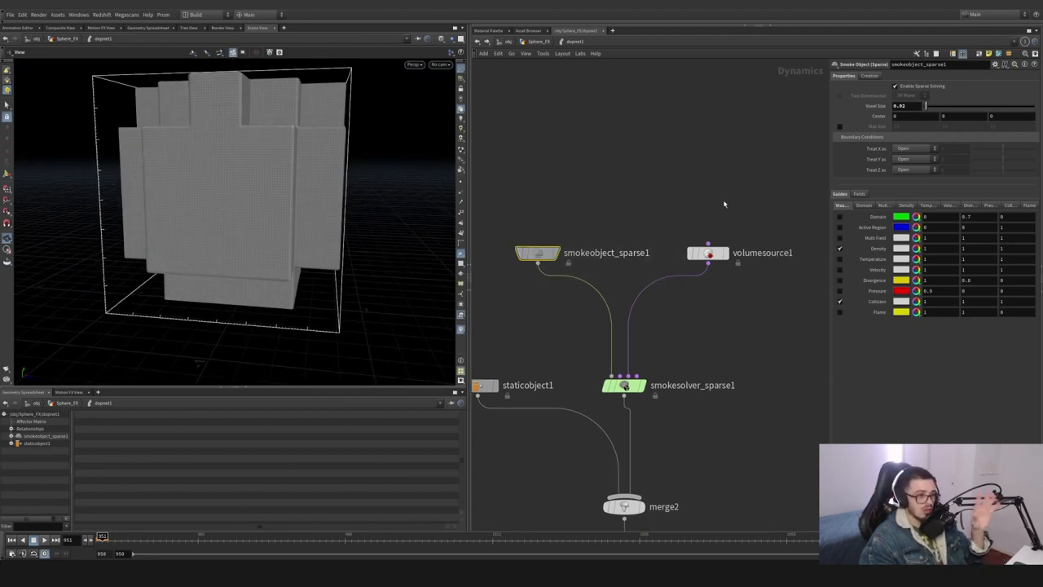
# Select volumesource1 and review its volume source parameters
pyautogui.click(707, 253)
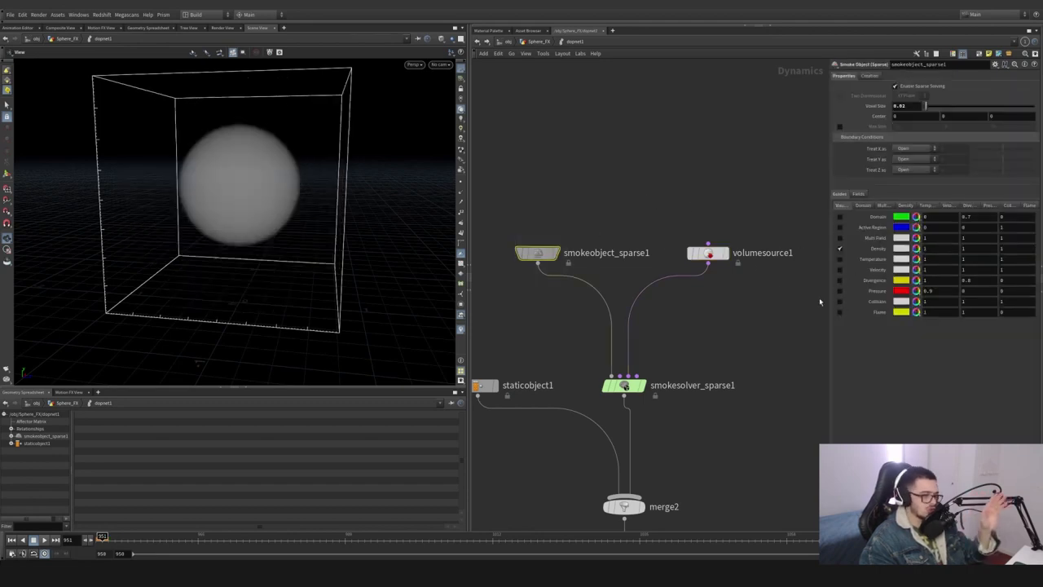
pyautogui.click(708, 252)
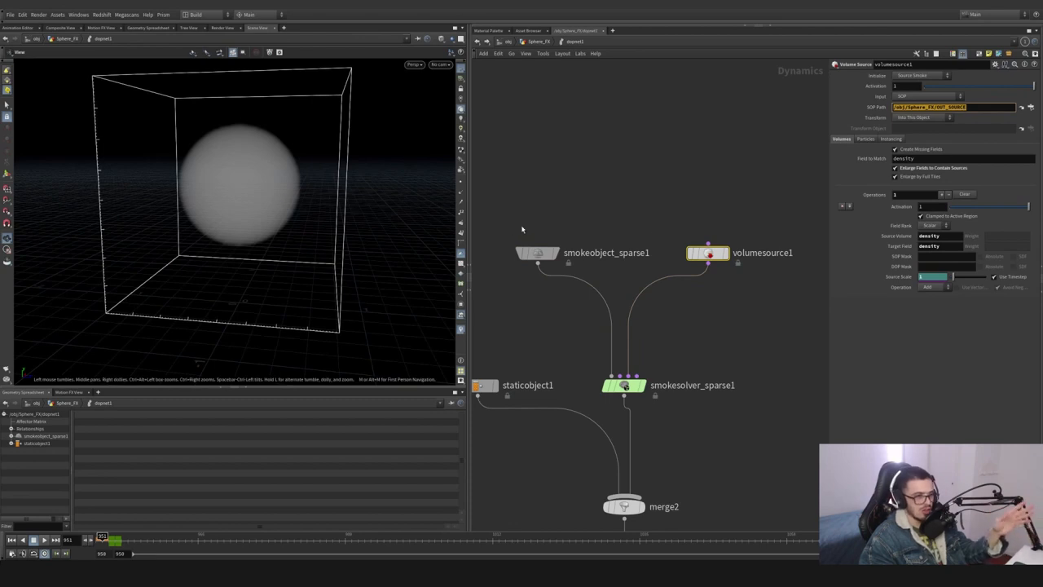
pyautogui.moveTo(578, 347)
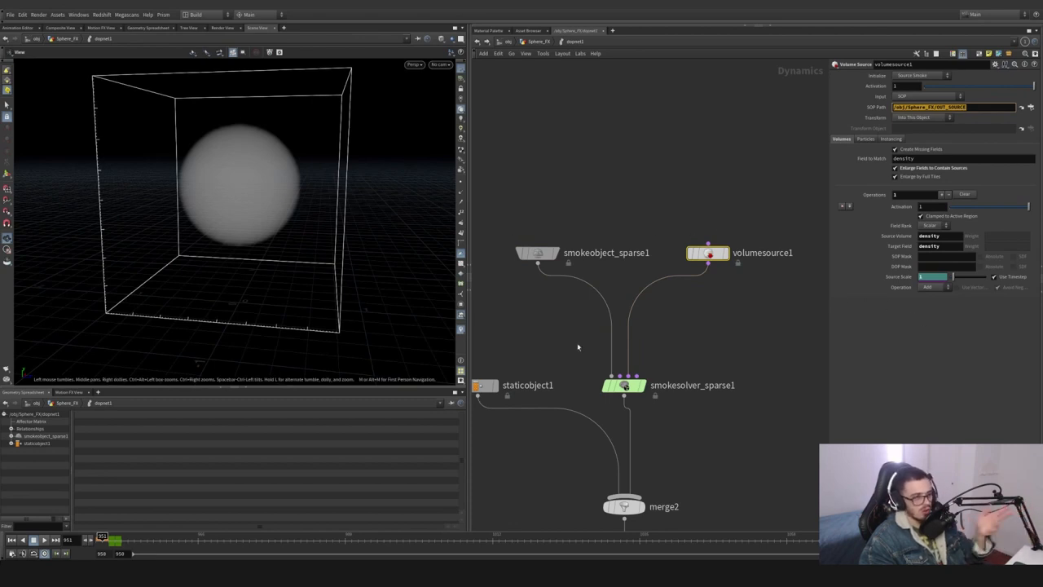
pyautogui.click(952, 277)
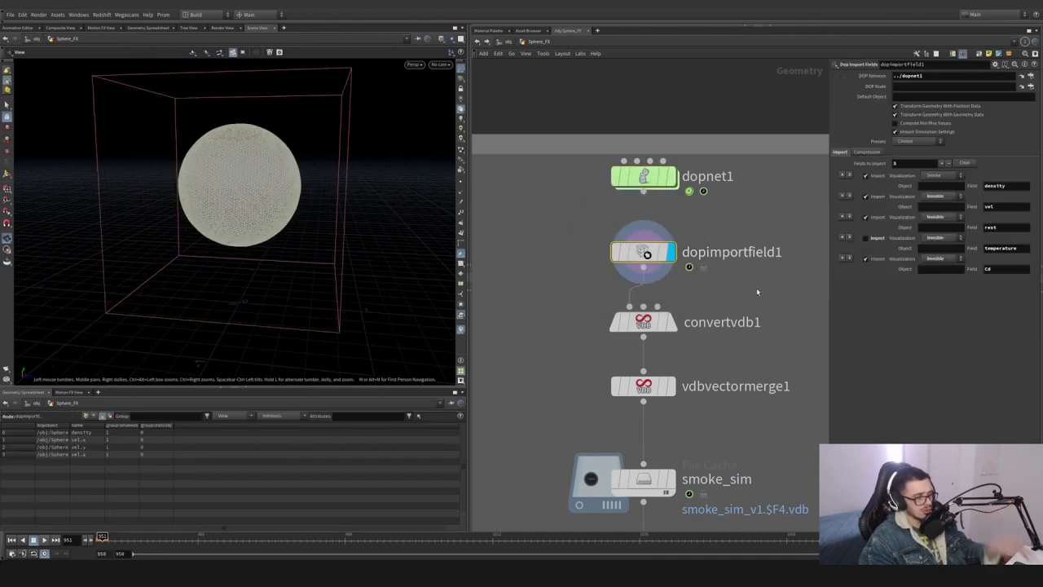
# Select dopimportfield1 then the smoke_sim File Cache node to review its cache settings
pyautogui.click(916, 141)
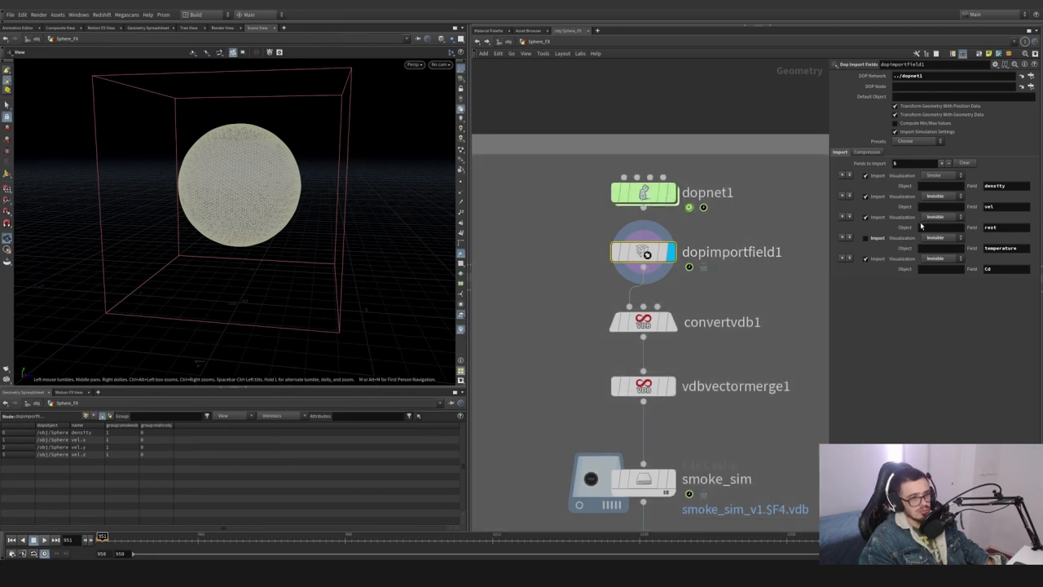
pyautogui.click(913, 140)
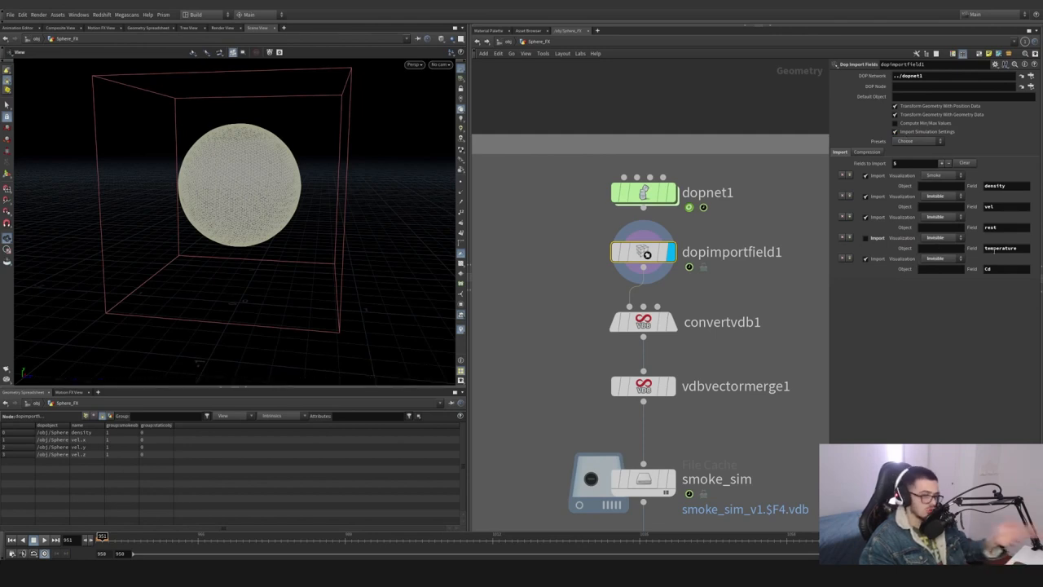
pyautogui.moveTo(898, 290)
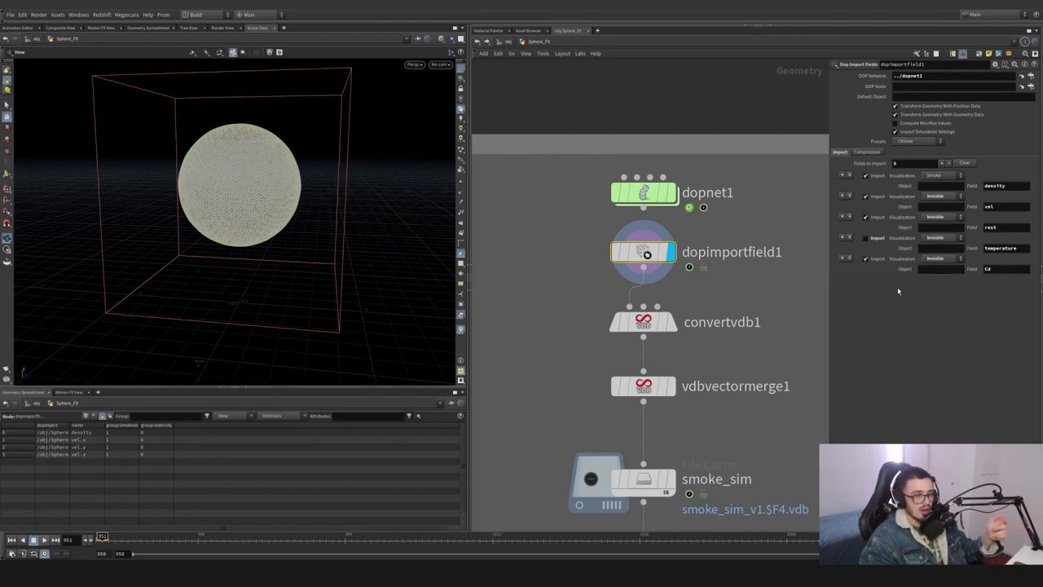
pyautogui.click(642, 321)
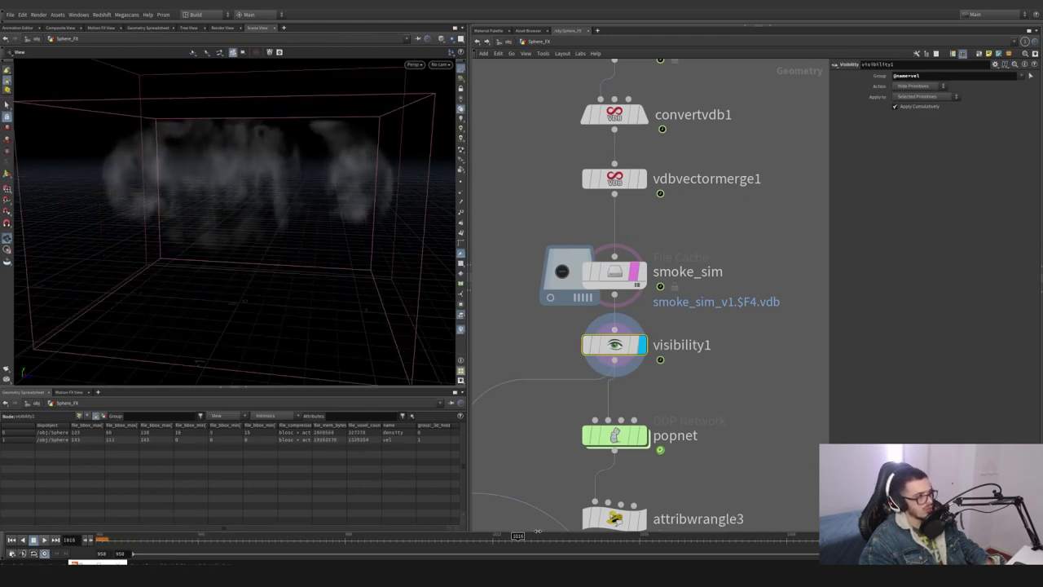
pyautogui.click(613, 271)
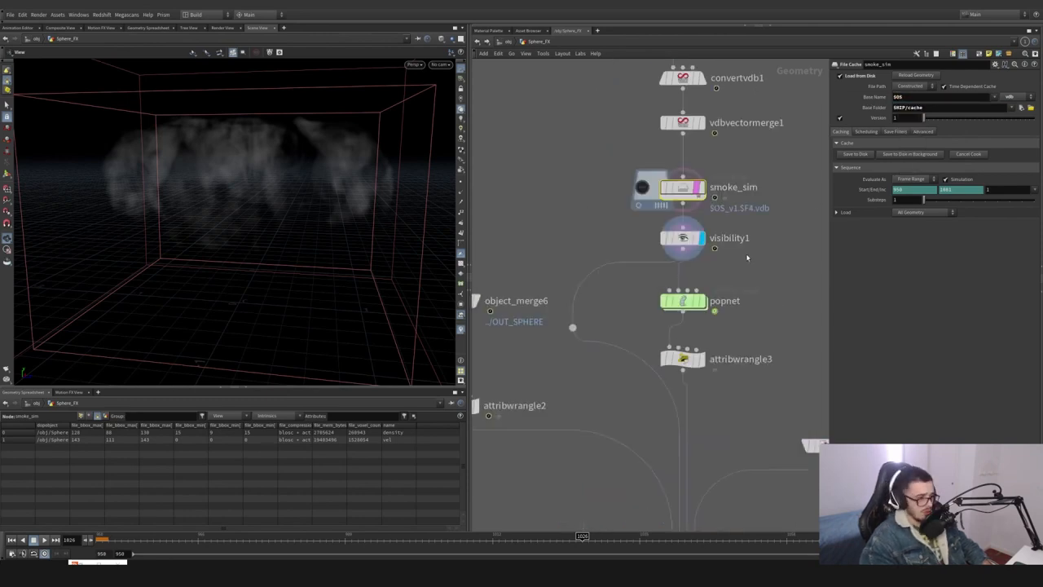
# Inside popnet, review the staticobject1 collider and the POP source's Birth settings
pyautogui.scroll(-3)
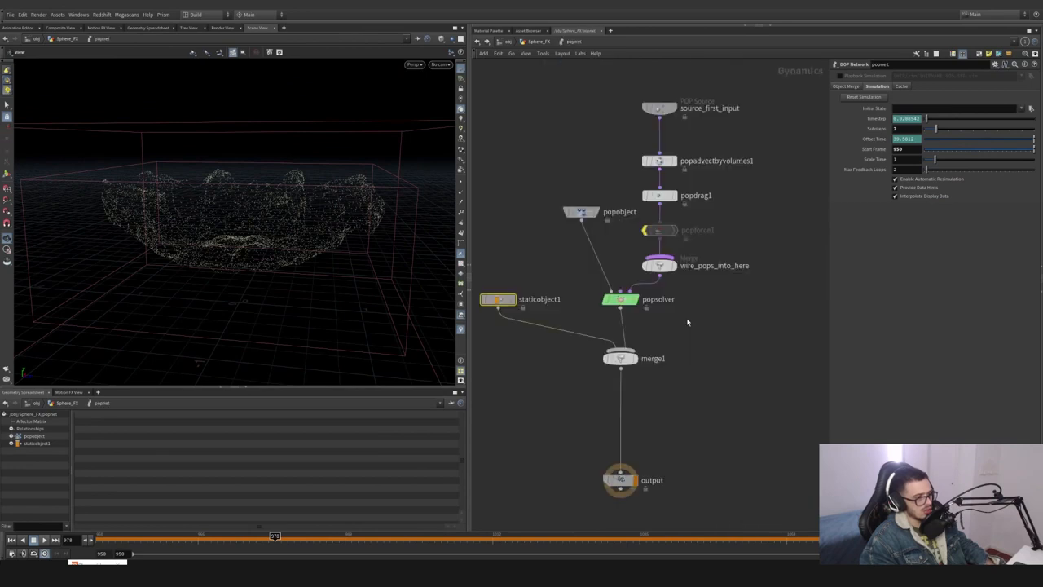
pyautogui.click(497, 300)
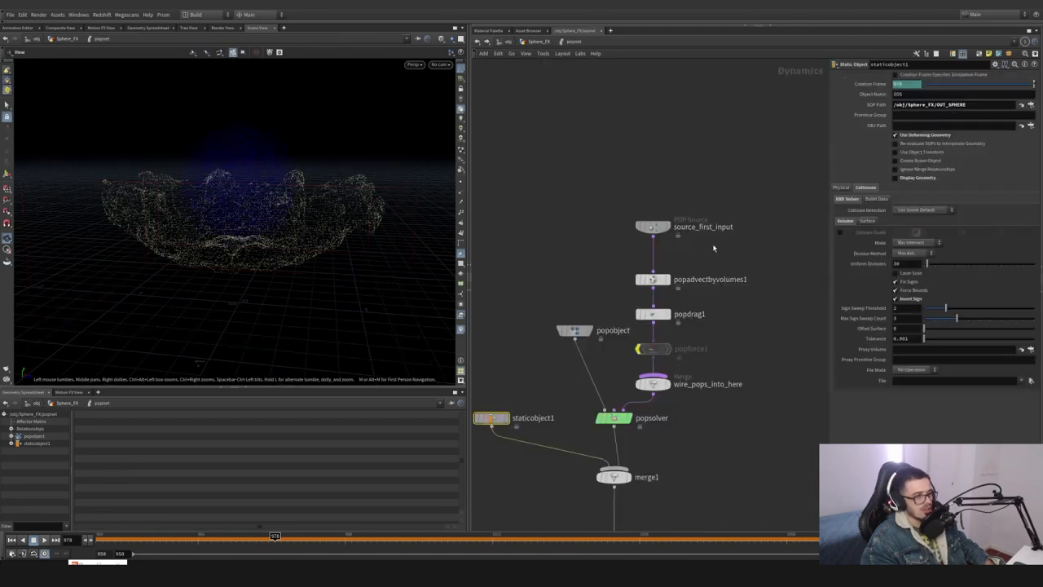
pyautogui.click(652, 226)
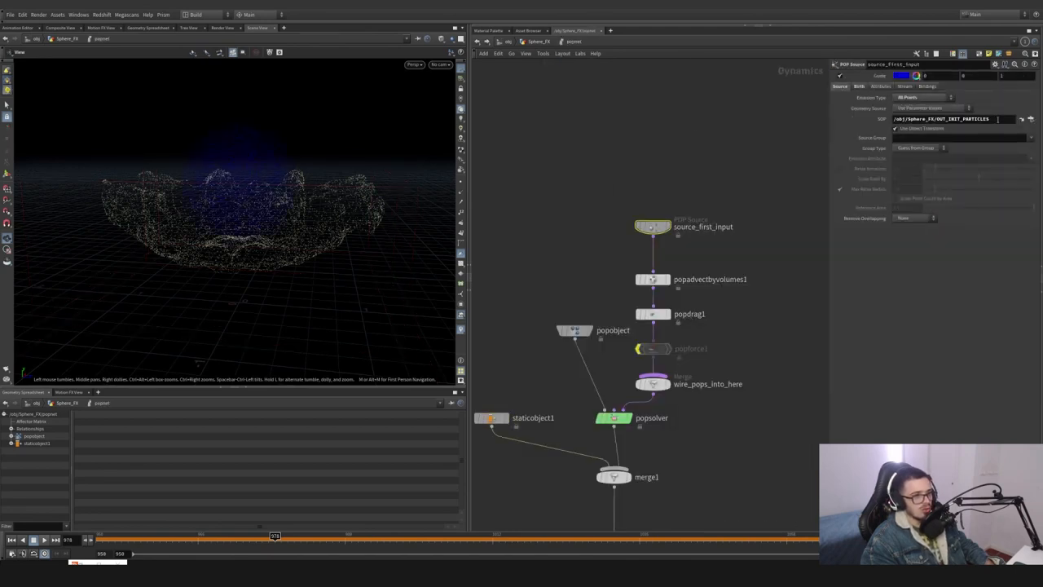
pyautogui.click(860, 86)
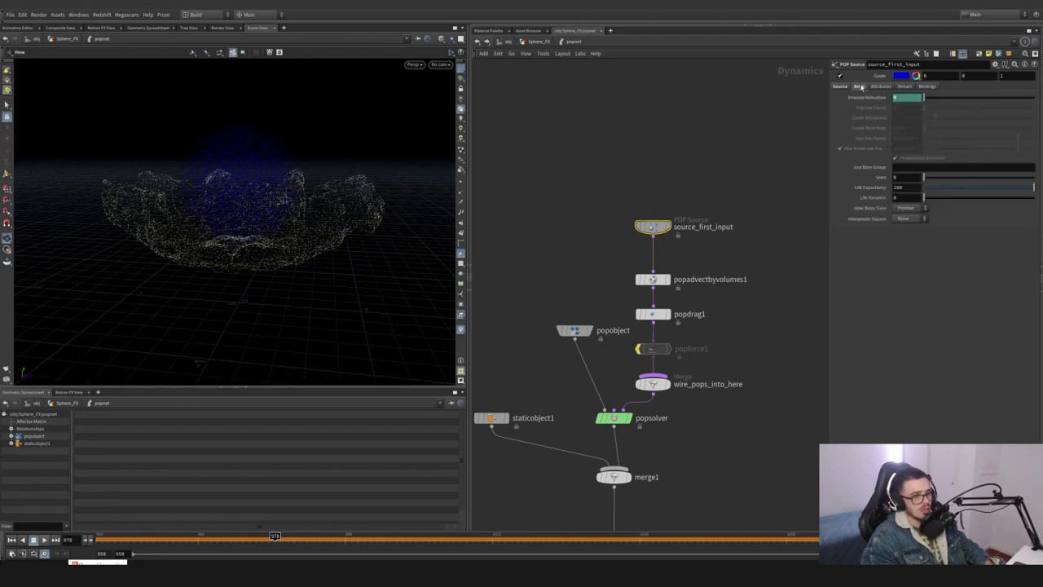
pyautogui.click(965, 98)
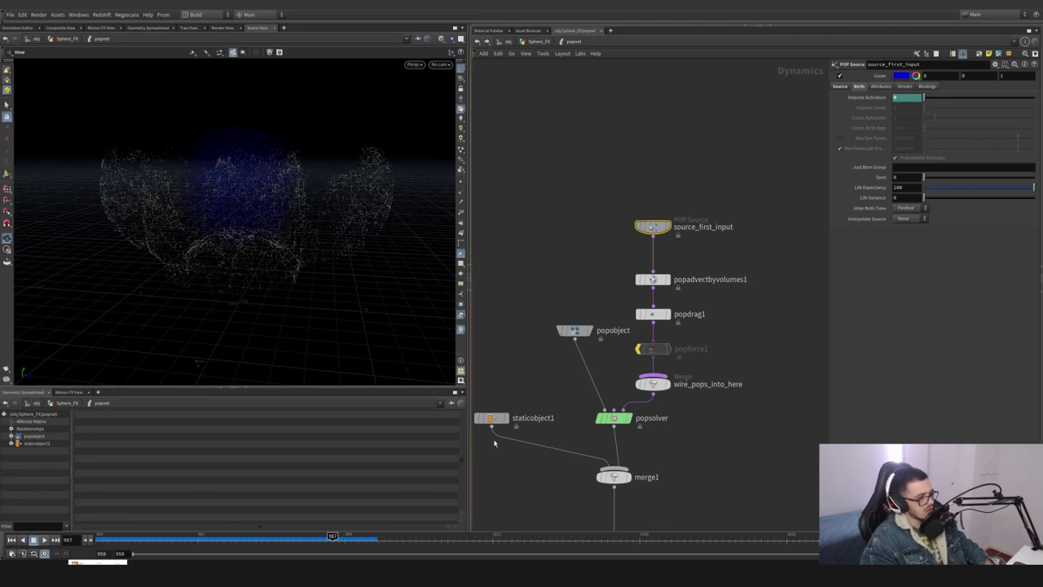
# Review the popdrag1 drag force and the popobject particle object settings
pyautogui.click(652, 278)
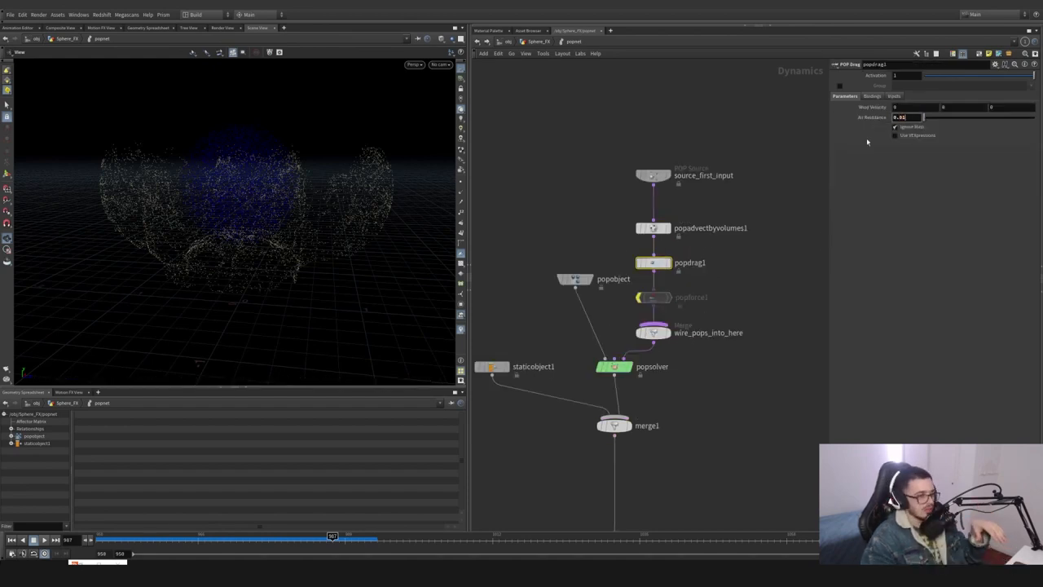
pyautogui.click(575, 278)
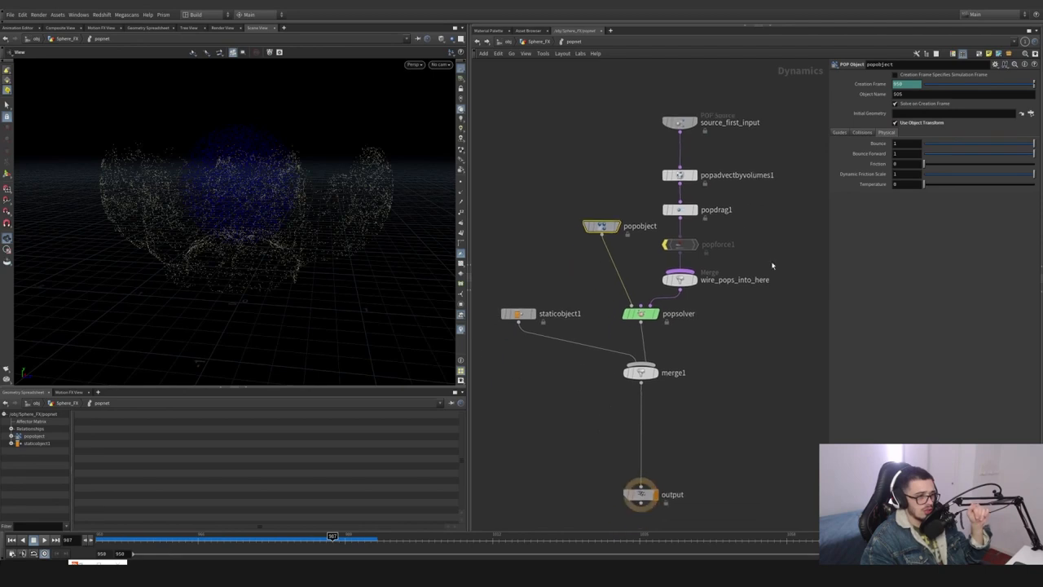
# Show the staticobject1 collider parameters again in the particle network
pyautogui.click(641, 313)
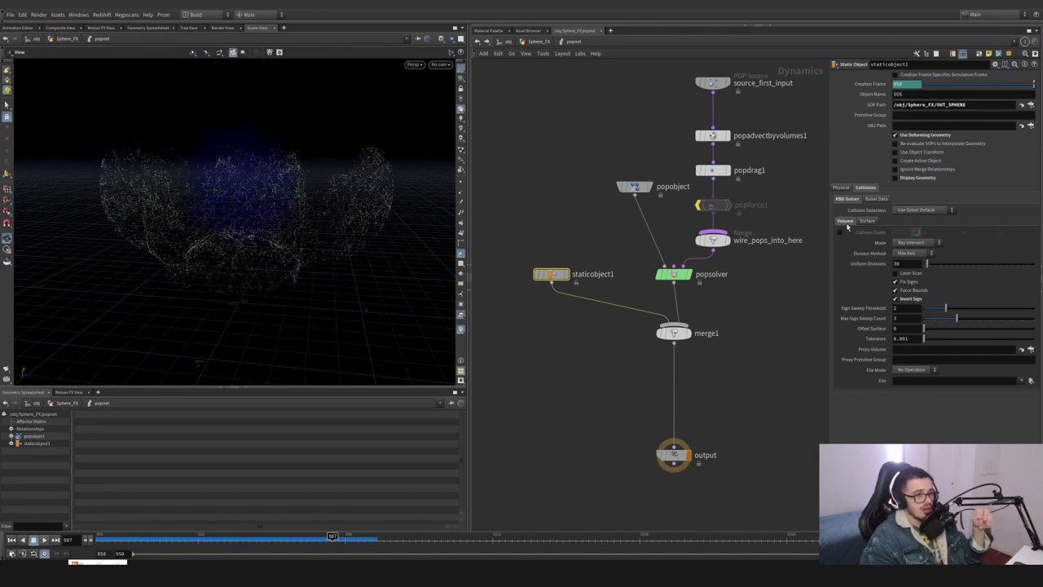
pyautogui.moveTo(911, 300)
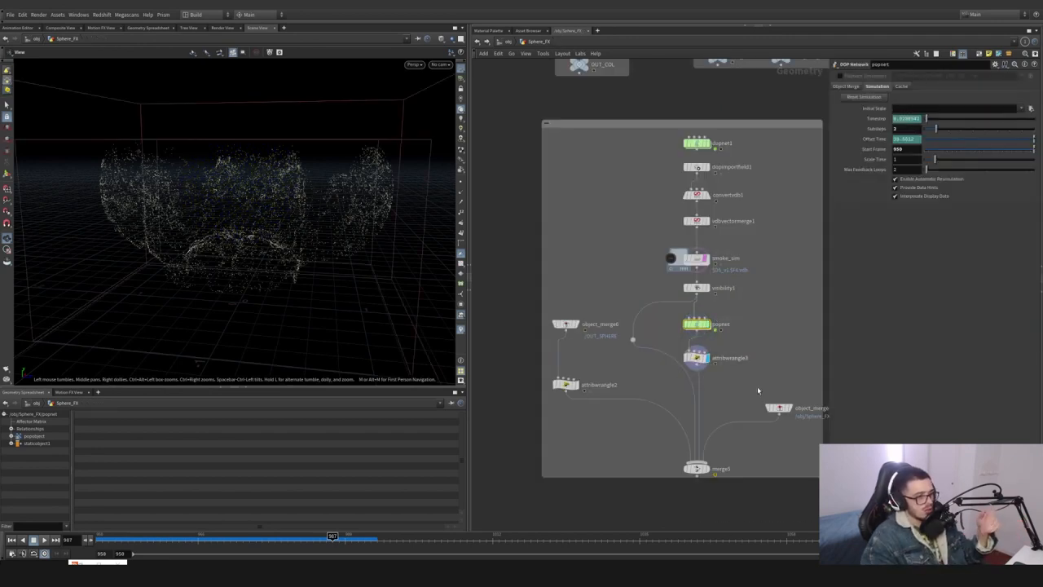
# Step through attribwrangle, box cage merge and smoke visibility, then display merge2's combined result
pyautogui.click(697, 357)
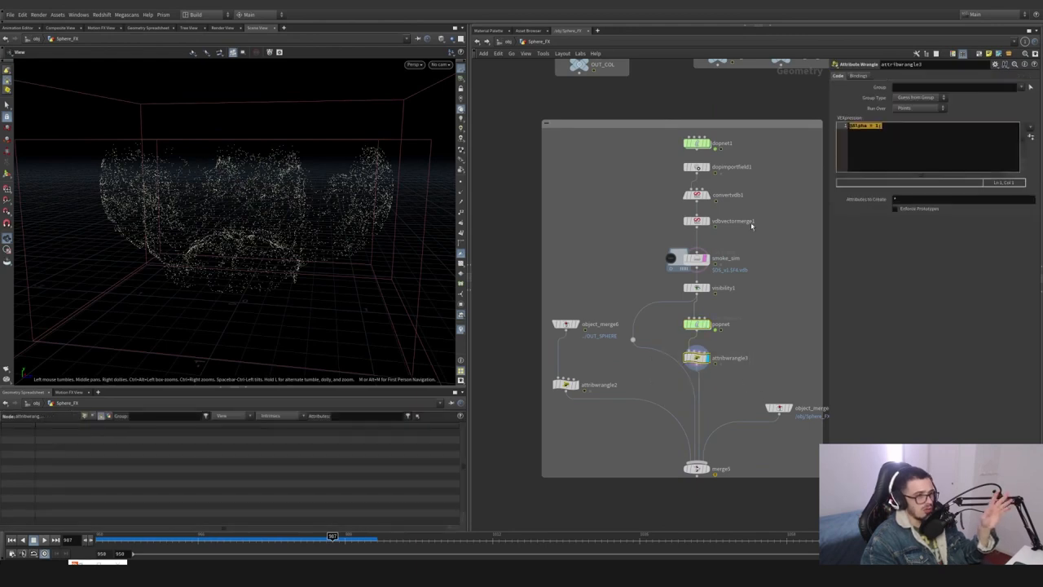
pyautogui.click(568, 384)
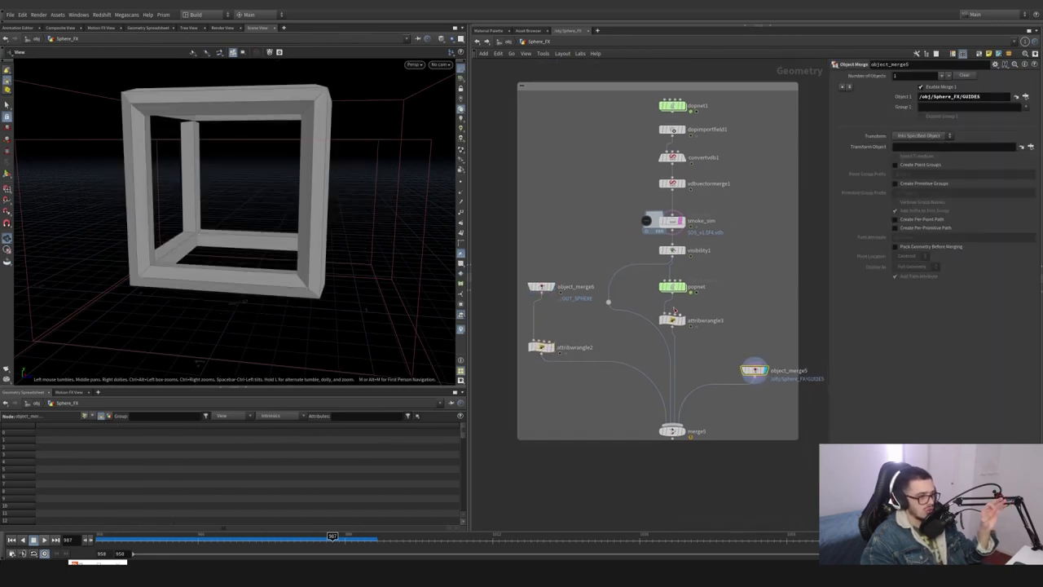
pyautogui.click(672, 251)
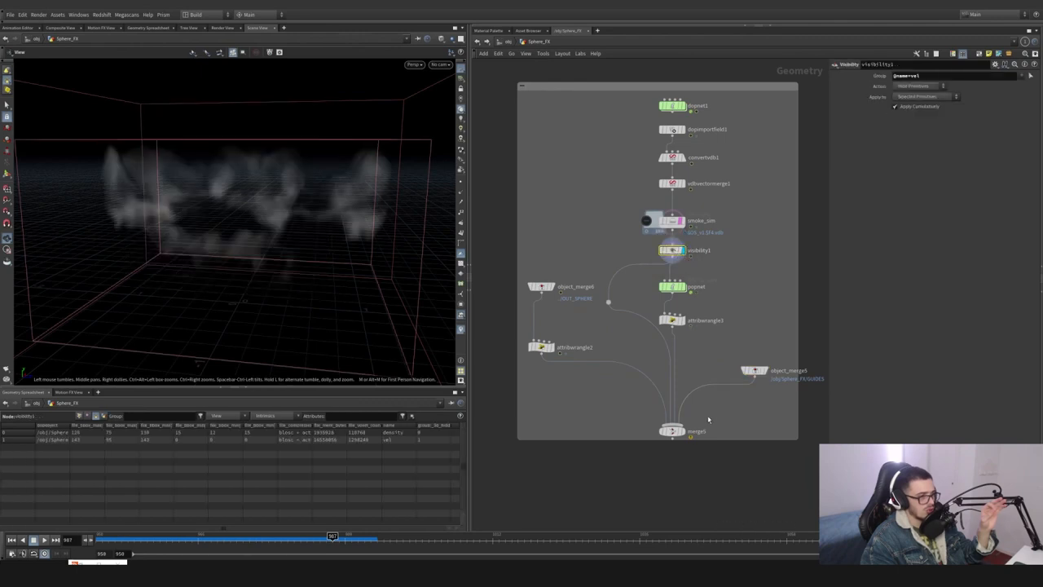
pyautogui.click(671, 430)
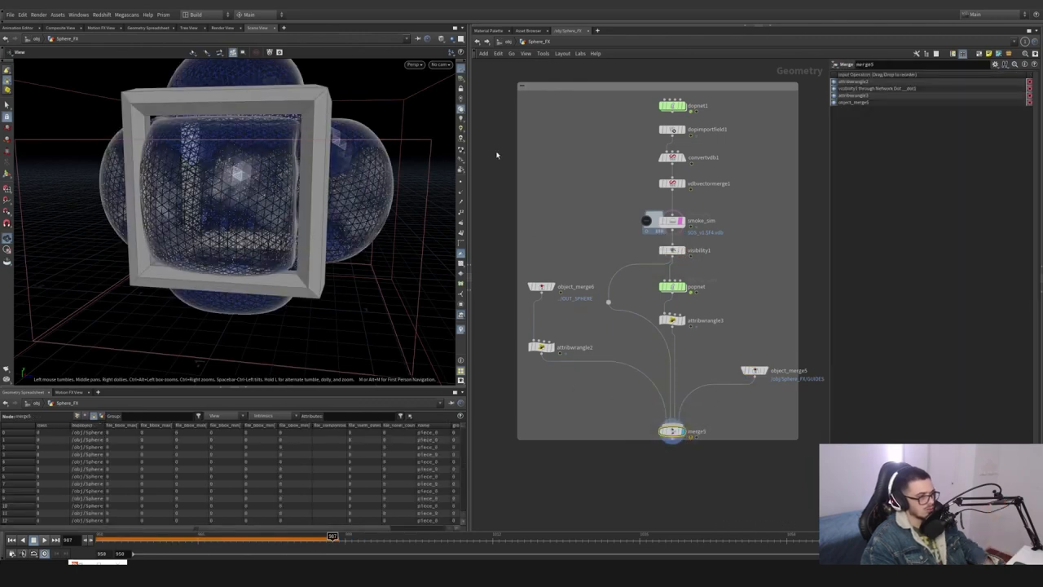